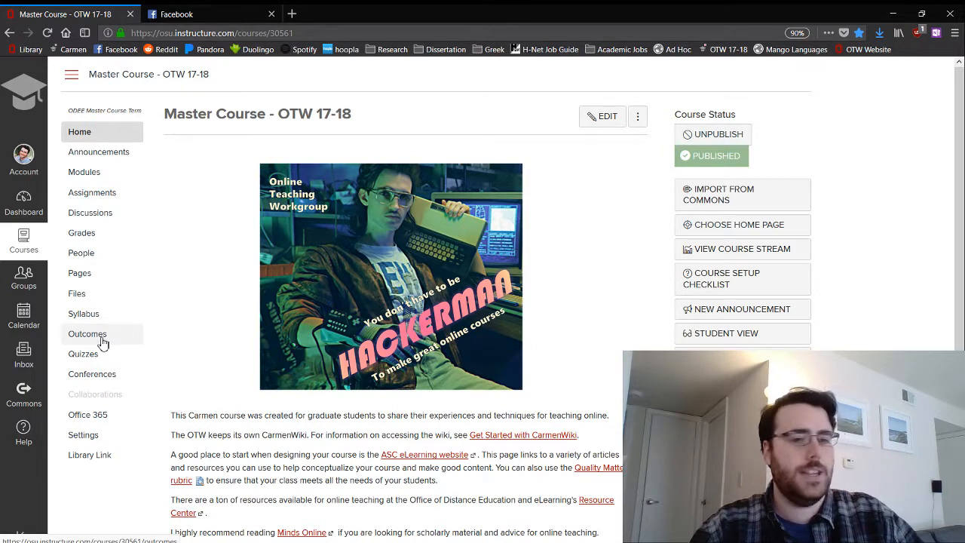
- Go to the course's Outcomes page showing the existing 'Paper' outcome group
left_click(88, 335)
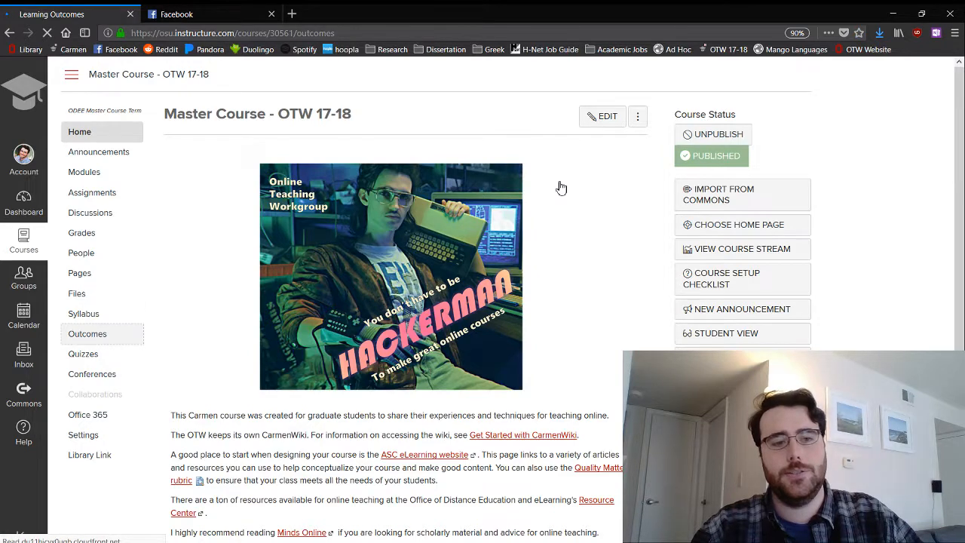
left_click(88, 335)
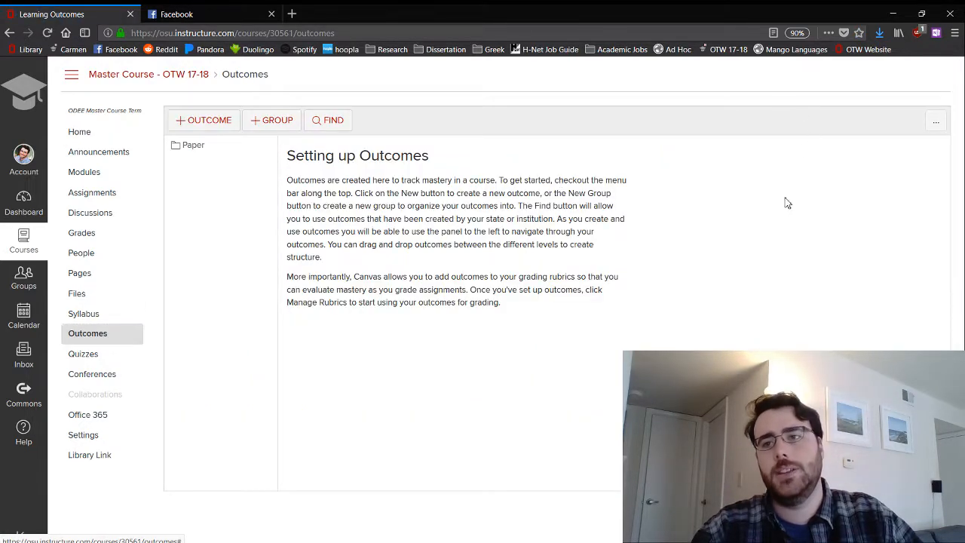
mouse_move(935, 120)
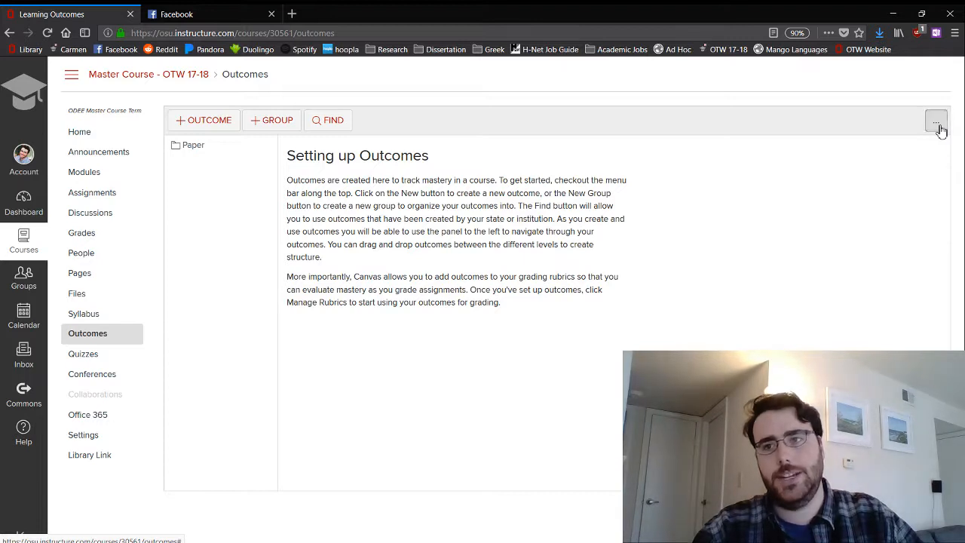
mouse_move(911, 155)
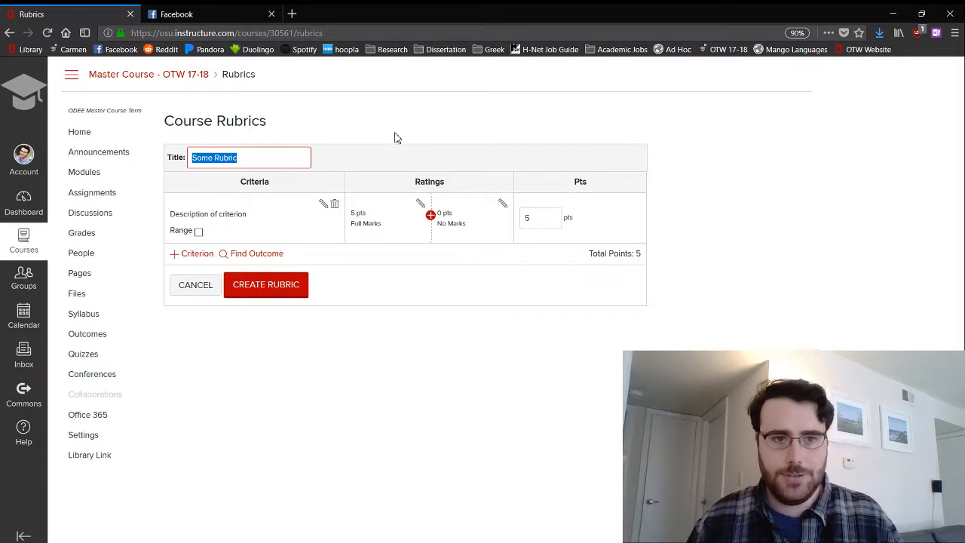
- Title the rubric 'Discussions' and rename its first criterion to 'Discussion grade'
type("Discussions")
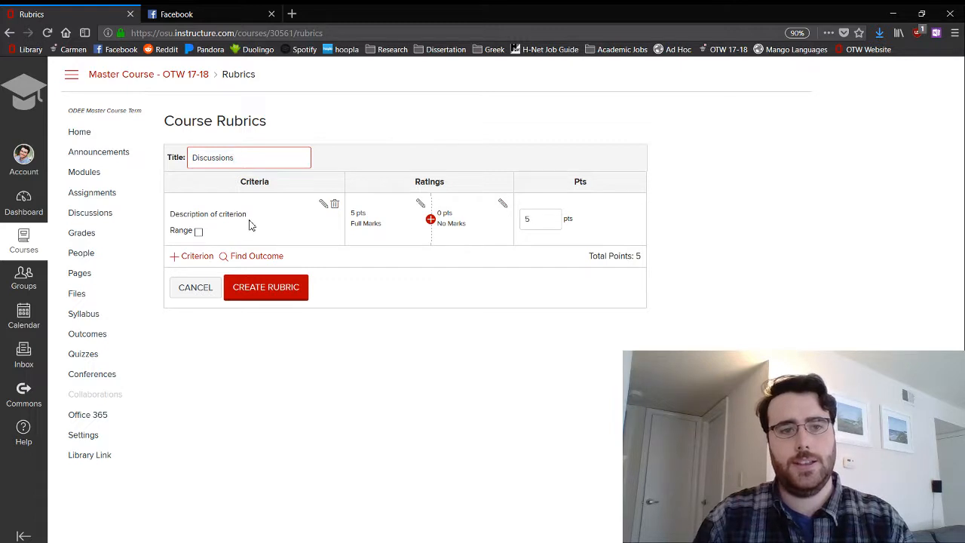
left_click(323, 204)
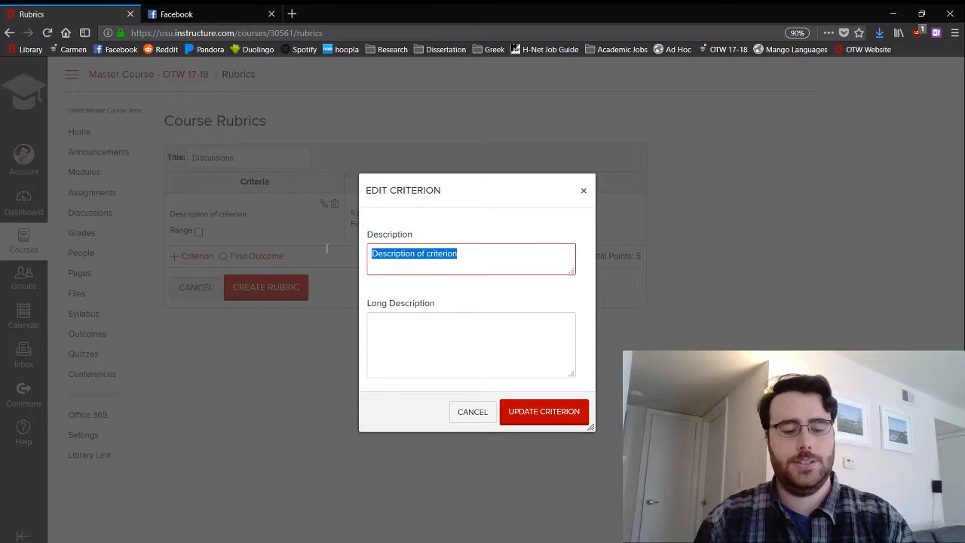
type("Discussion grade")
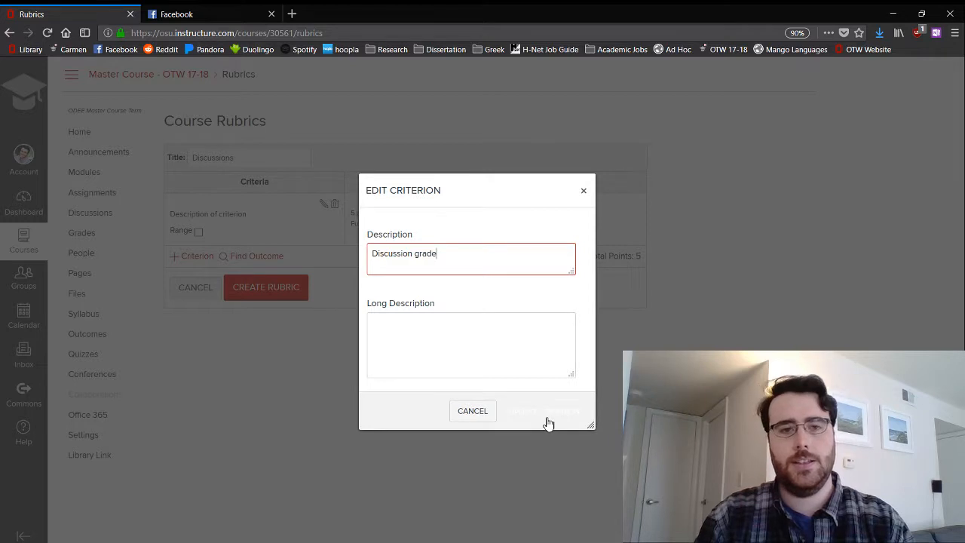
left_click(543, 410)
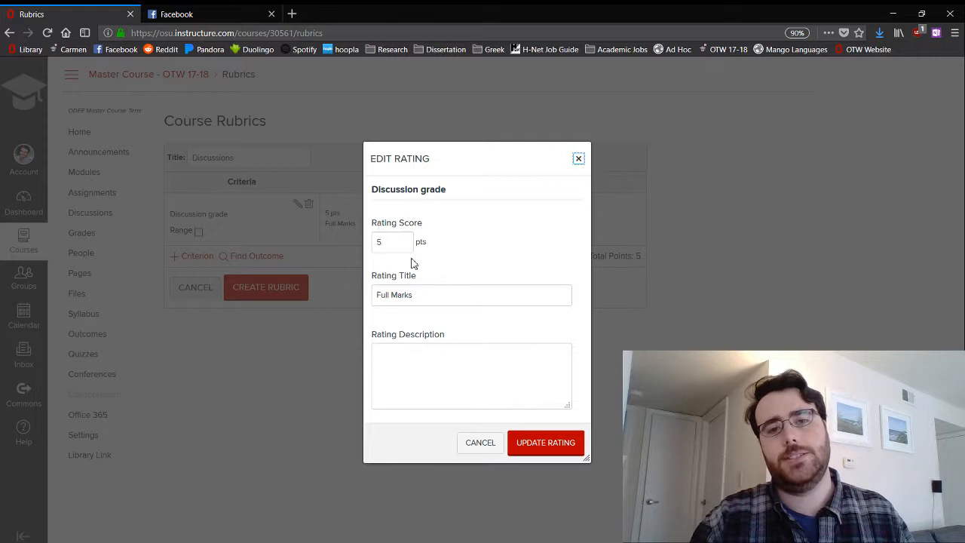
- Make the full-marks rating worth 2 points with the description 'Great job!'
left_click(392, 242)
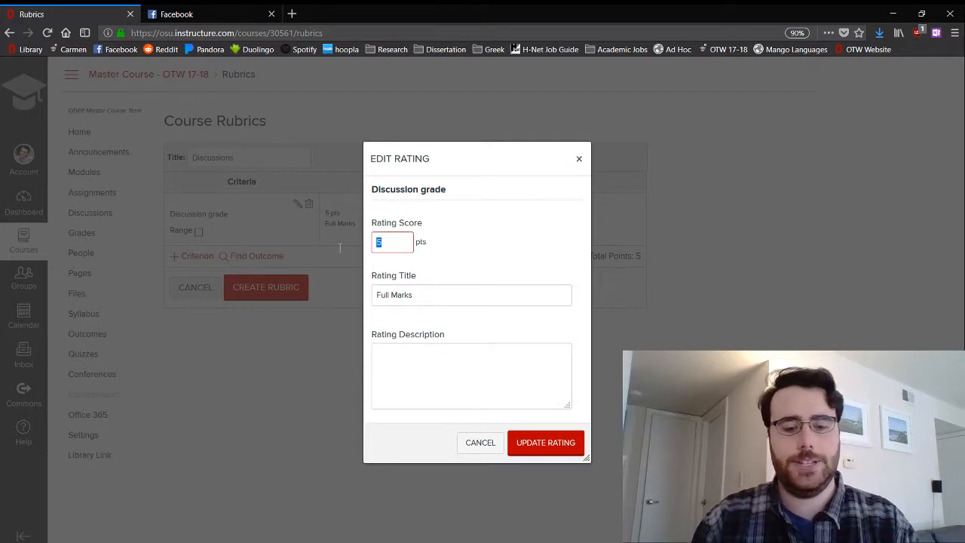
type("2")
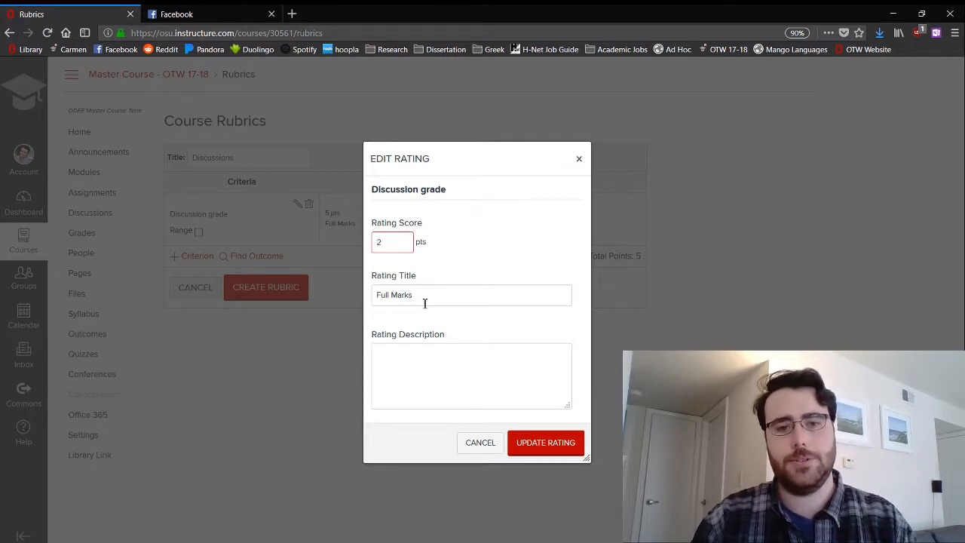
type("G")
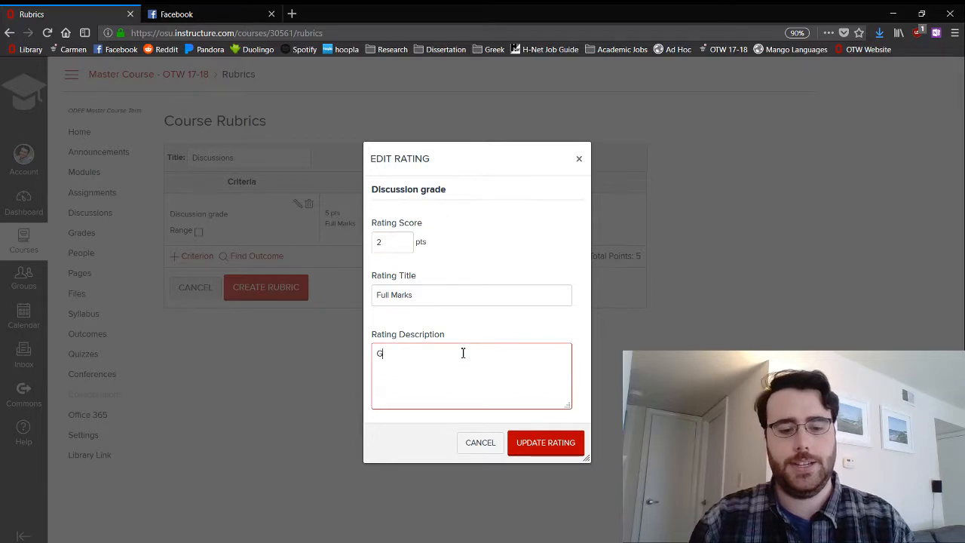
type("reat job!")
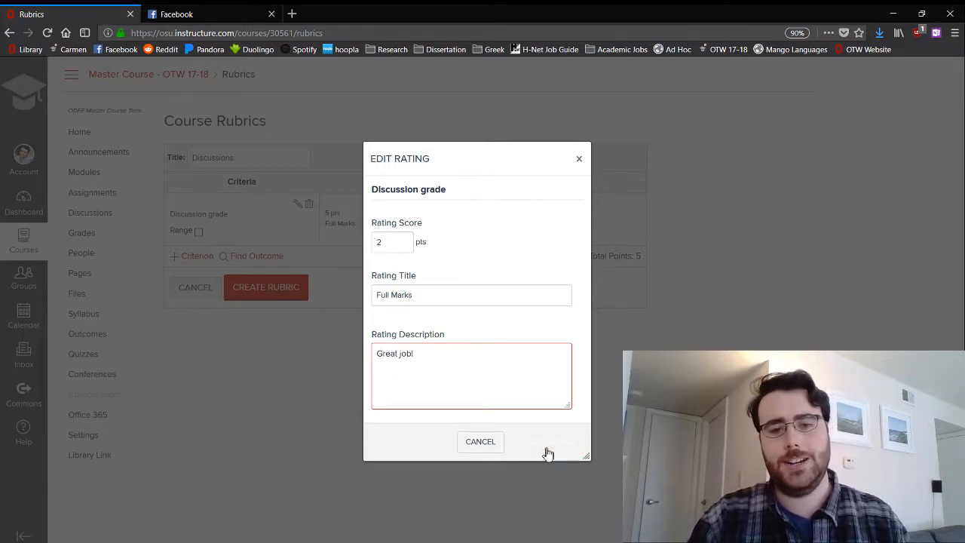
left_click(546, 441)
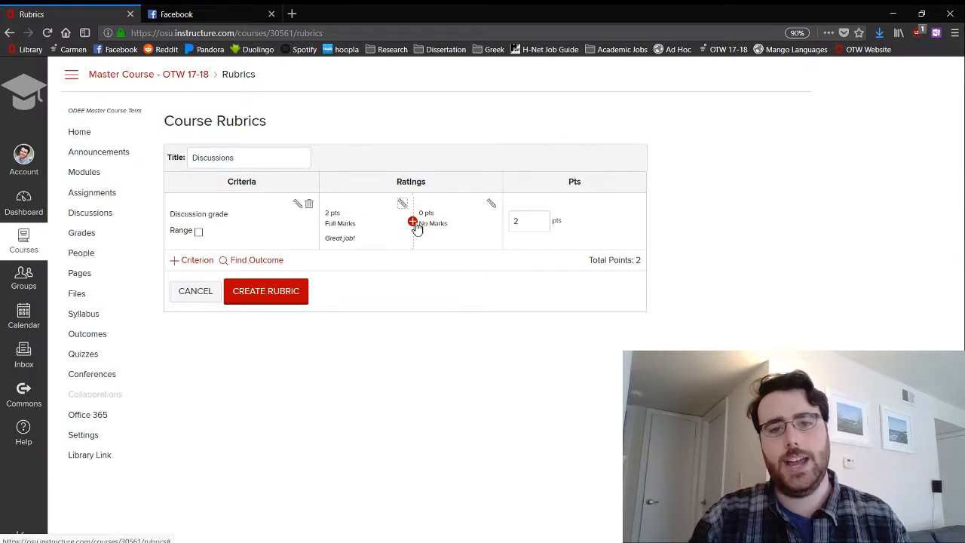
- Add a 1-point rating between full and no marks titled 'Only one post'
left_click(413, 222)
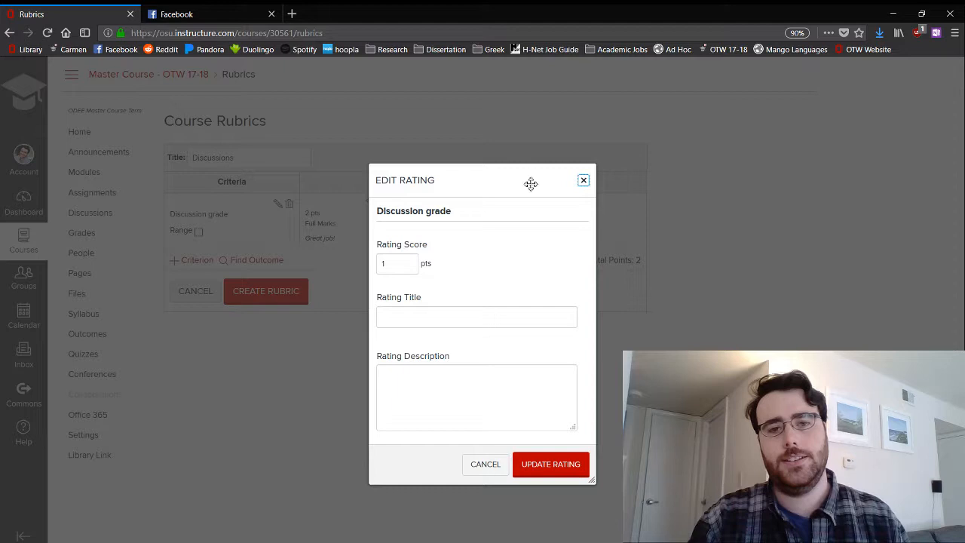
left_click(477, 317)
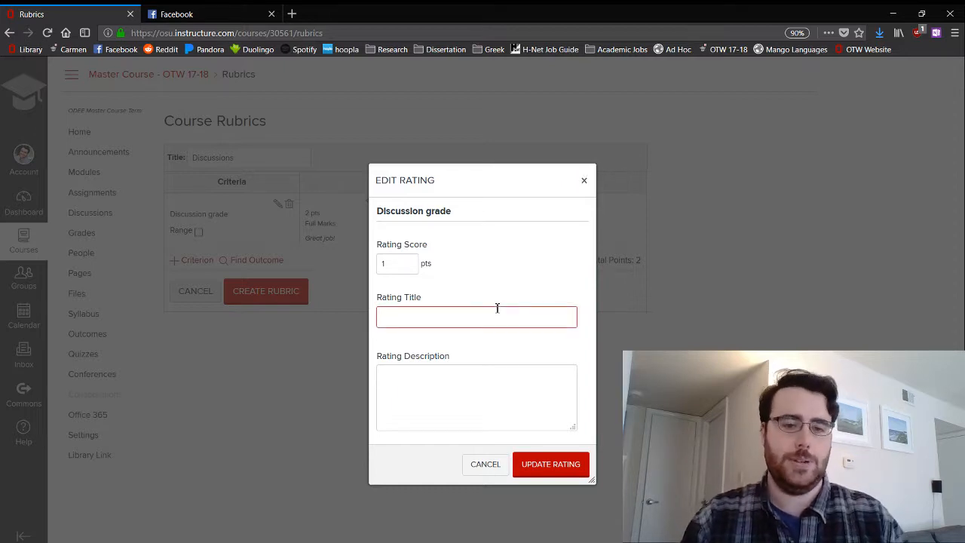
type("B")
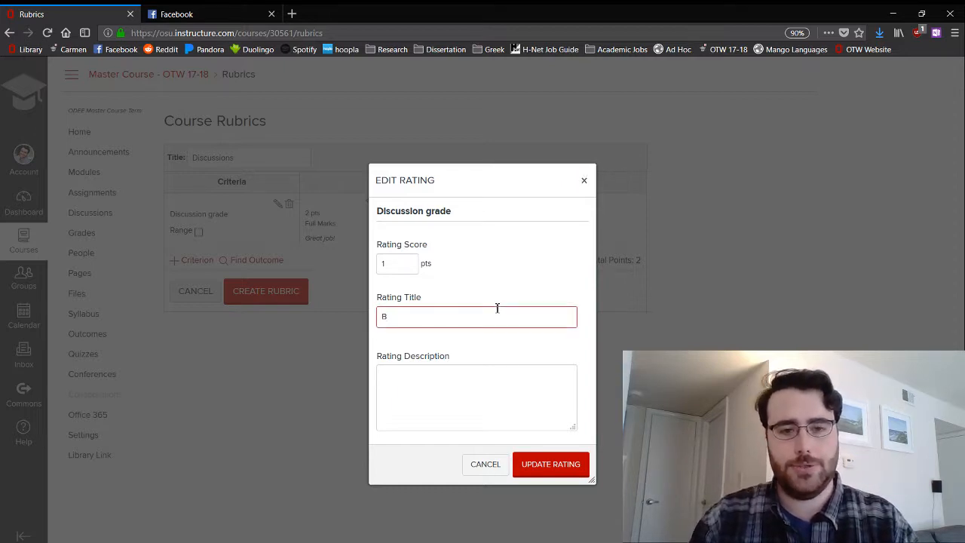
key("Backspace")
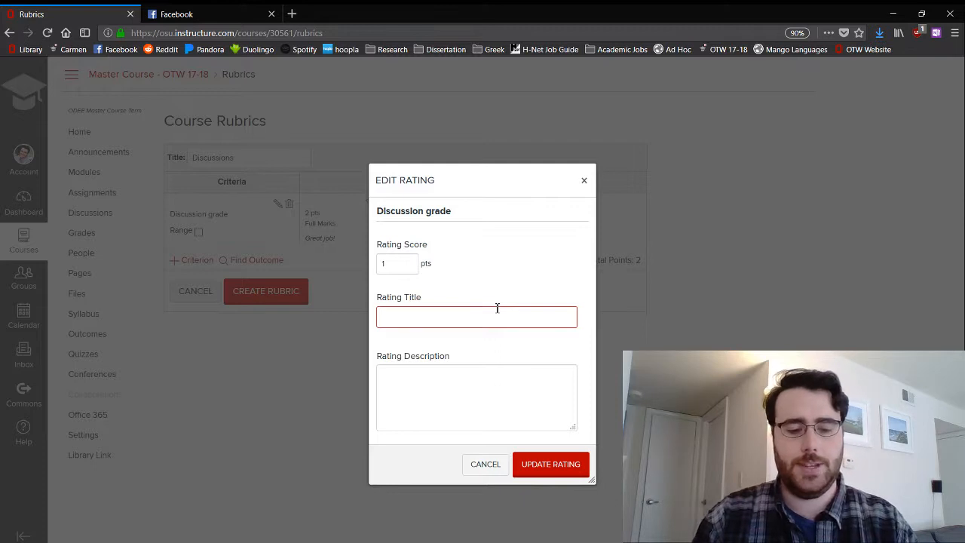
left_click(477, 317)
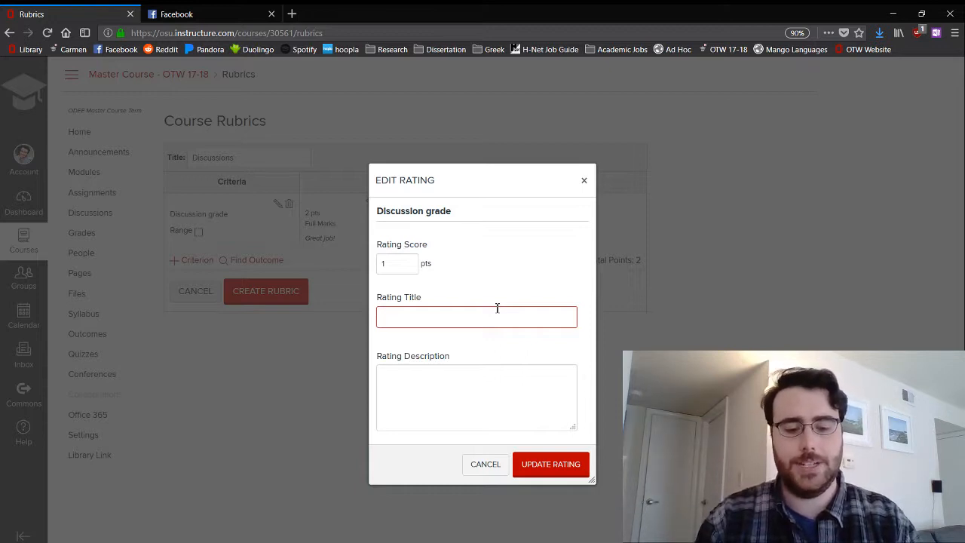
type("D")
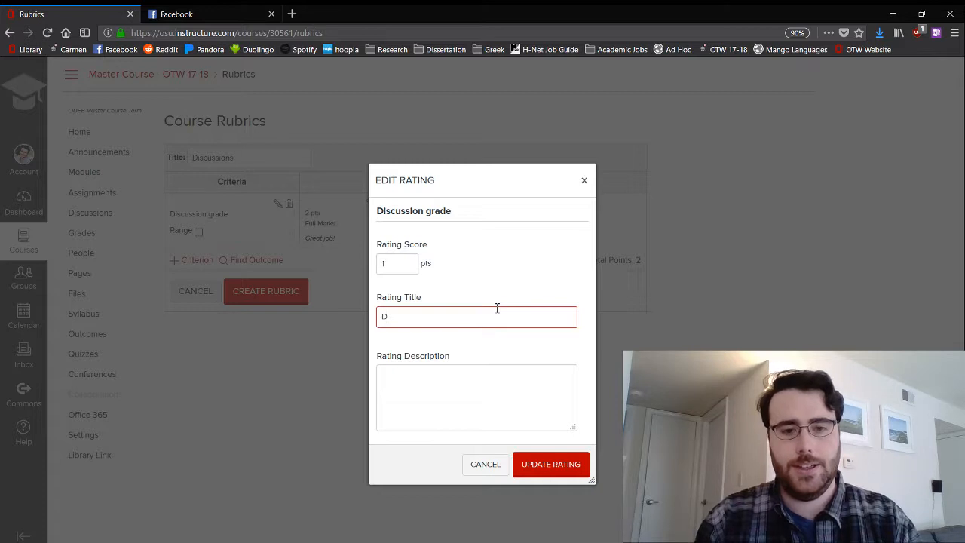
type("Tw")
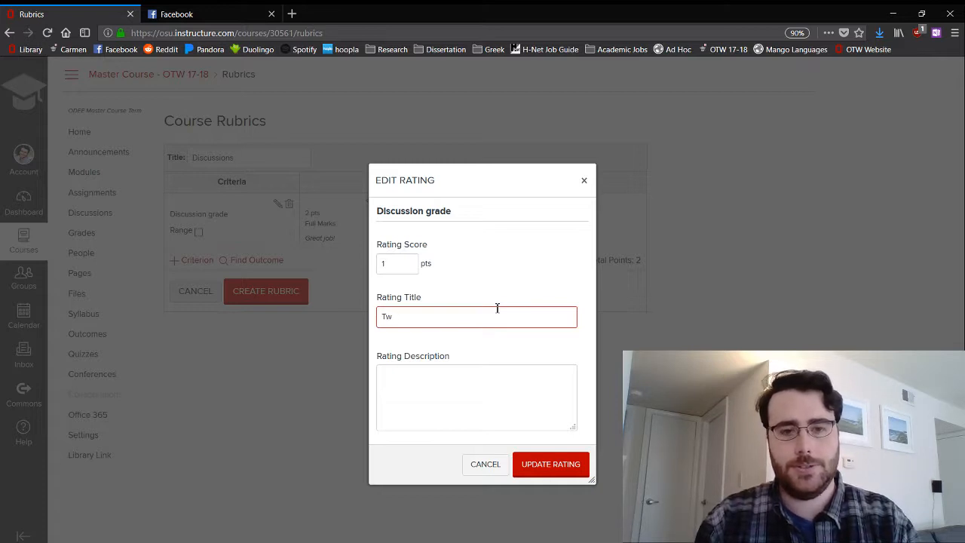
type("Only")
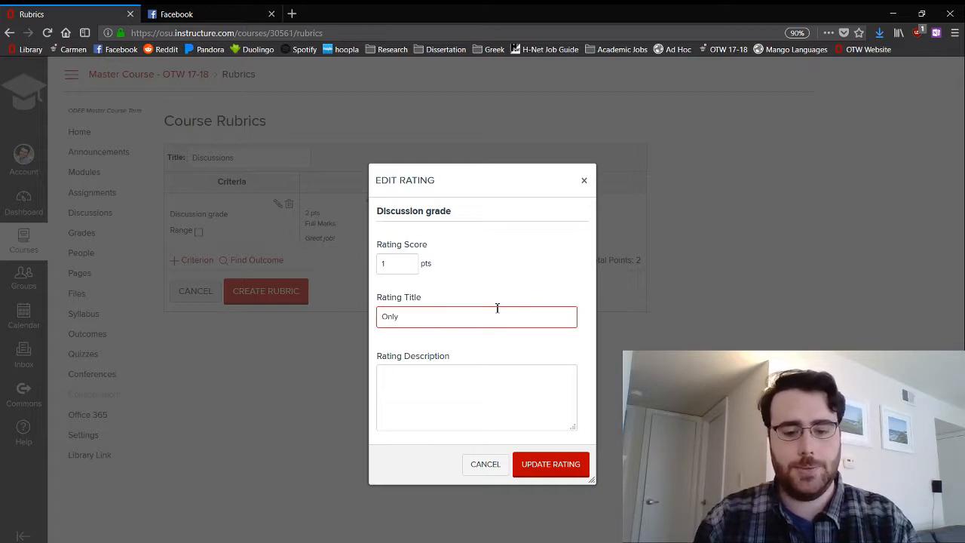
type("one post")
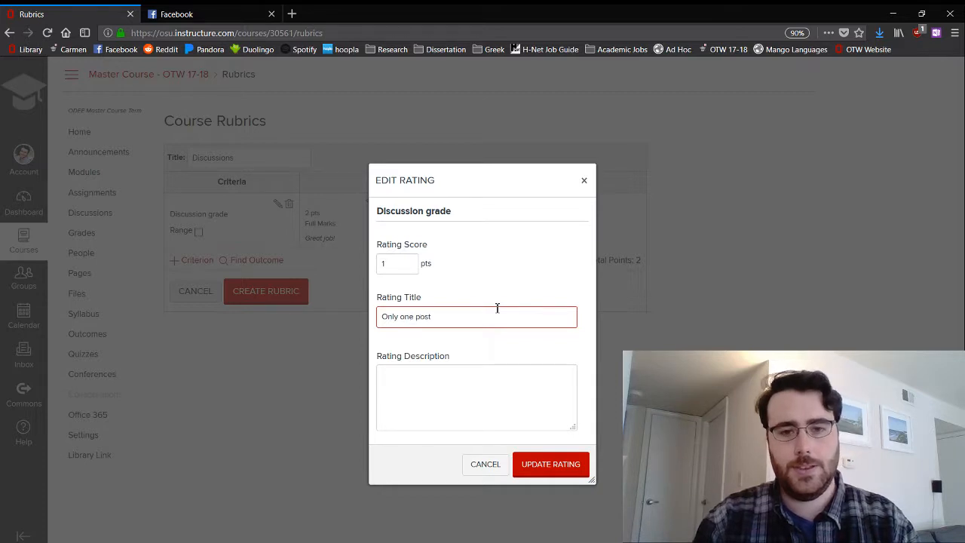
- Describe it as 'Discussions require two posts from each student' and confirm the rating
type("T")
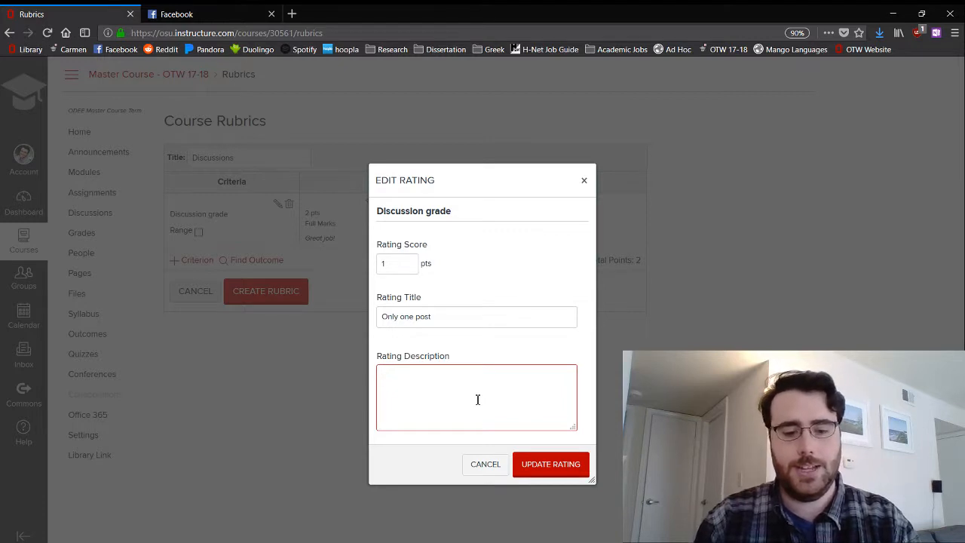
type("D")
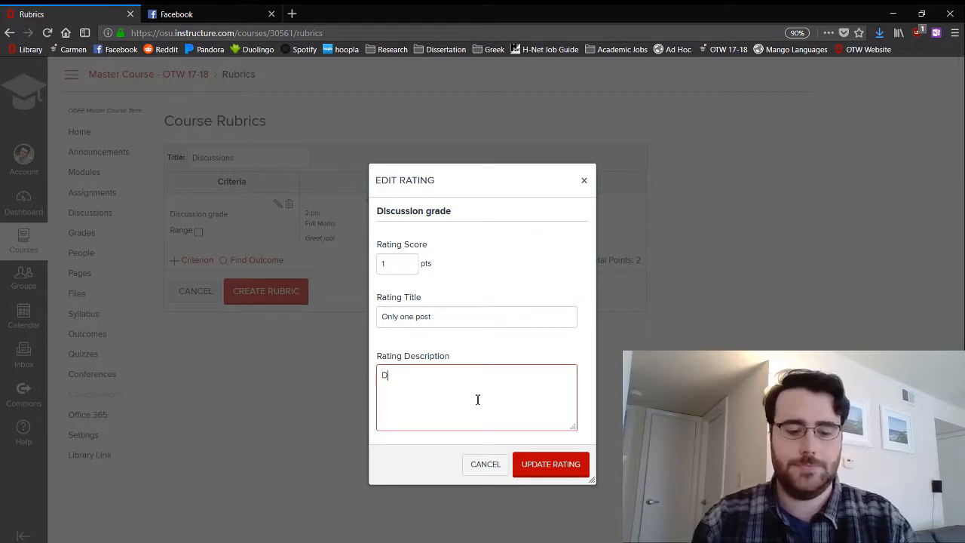
type("iscussions require two post")
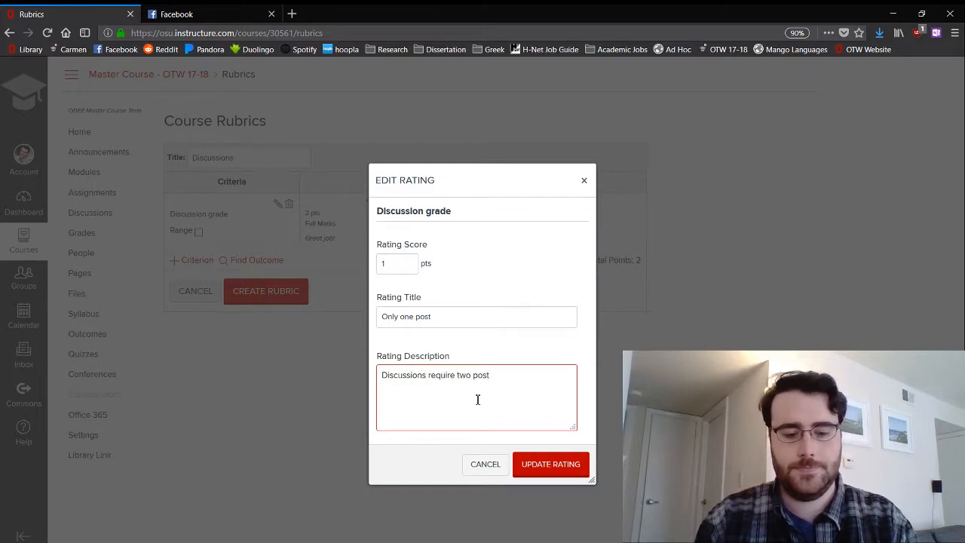
type("s from each")
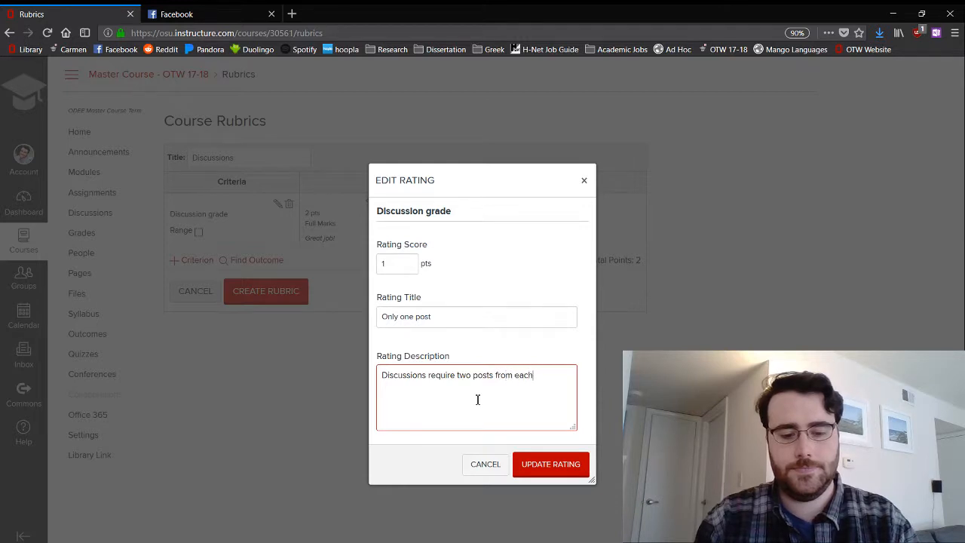
type("student")
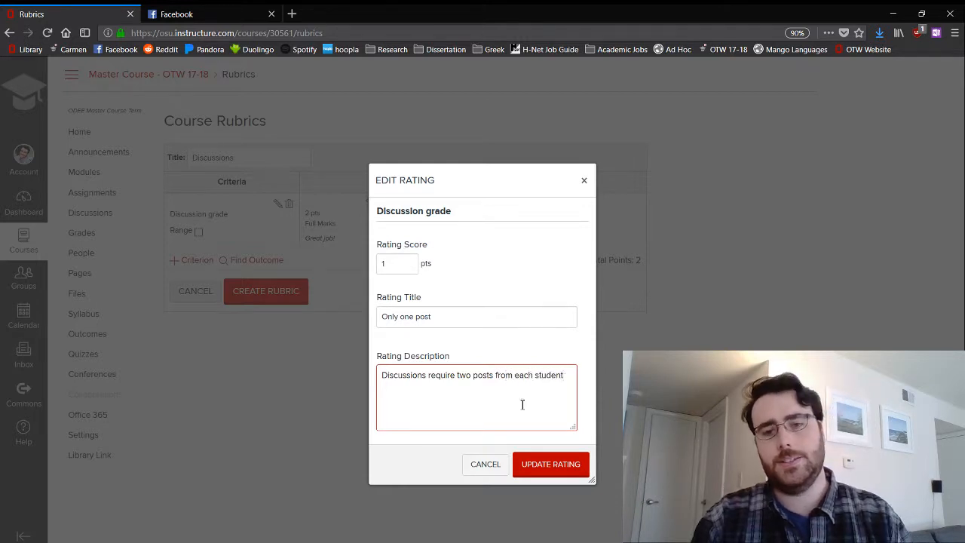
left_click(551, 464)
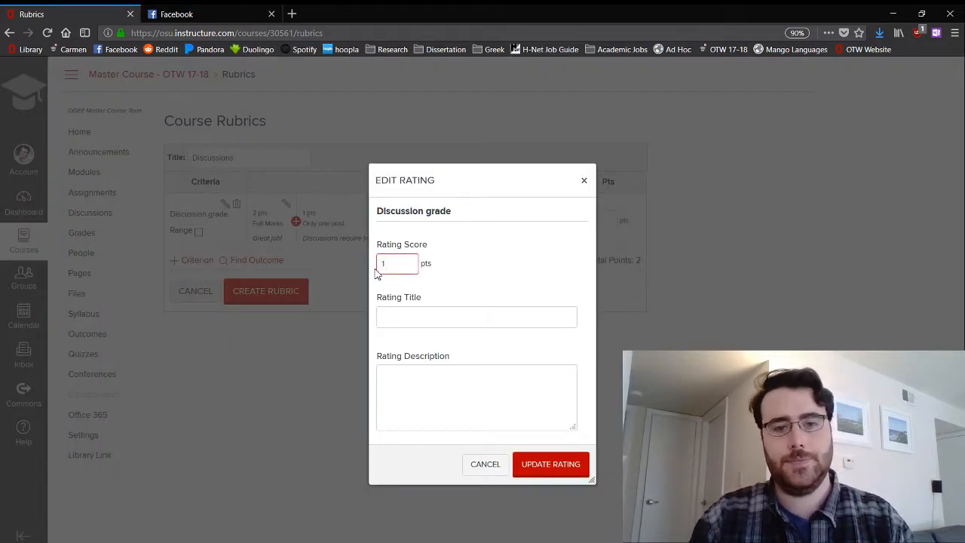
- Title the next 1-point rating 'Did not use specific information'
left_click(477, 316)
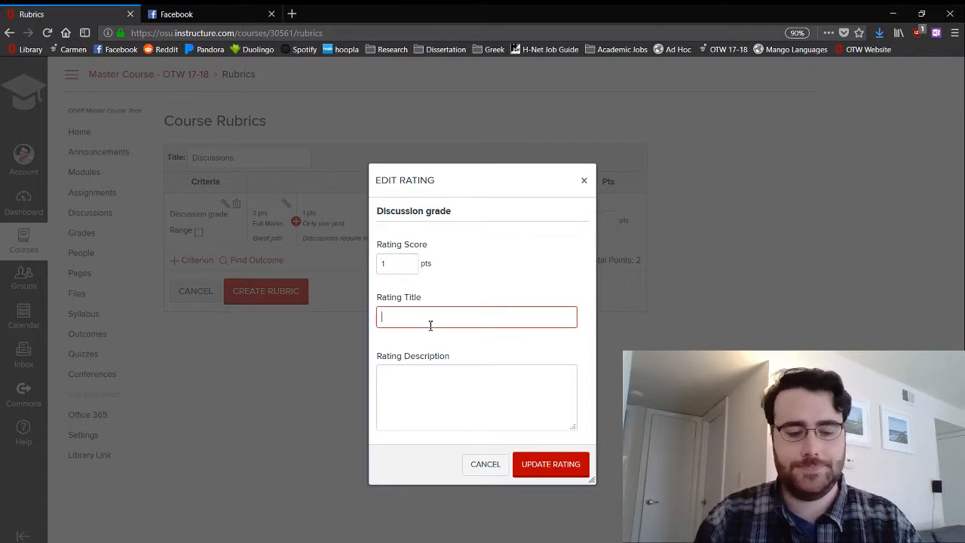
type("Did not use")
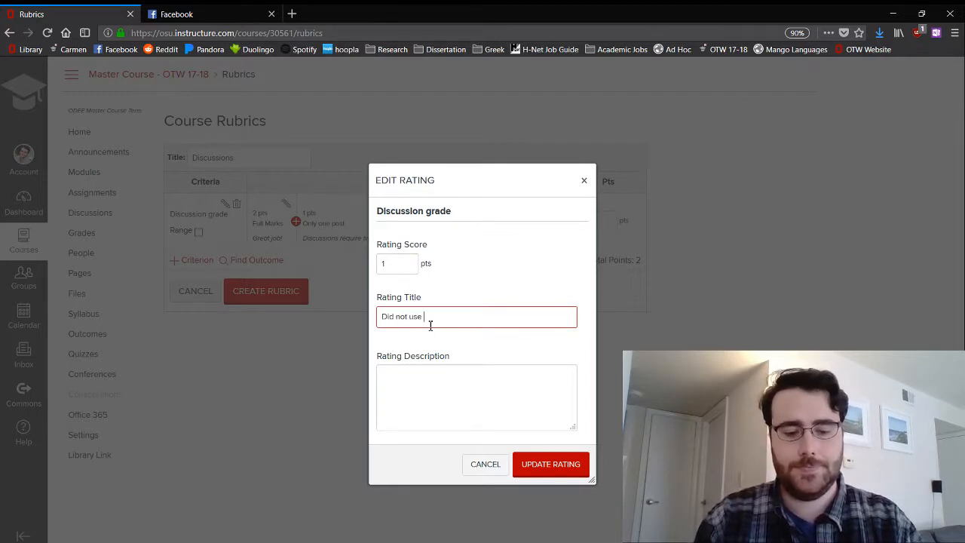
type("specific")
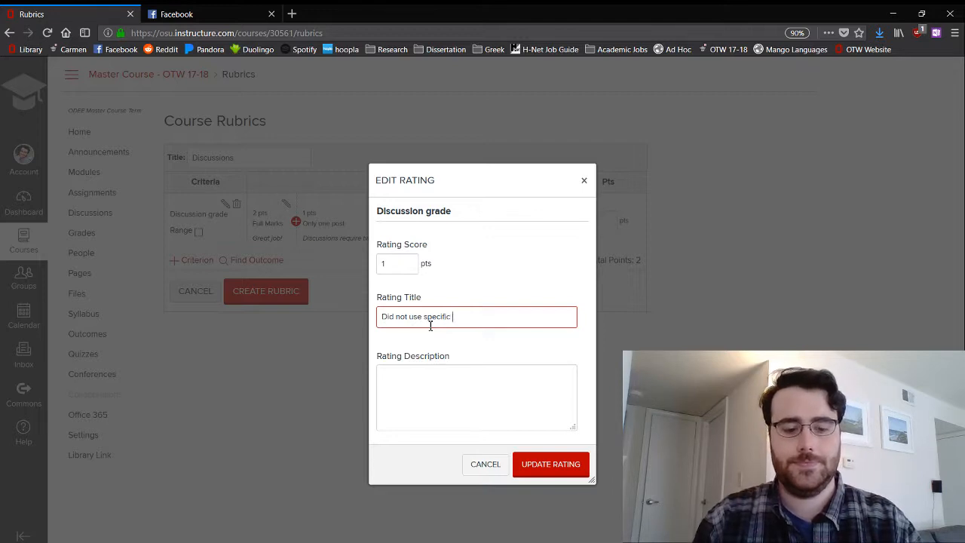
type("information")
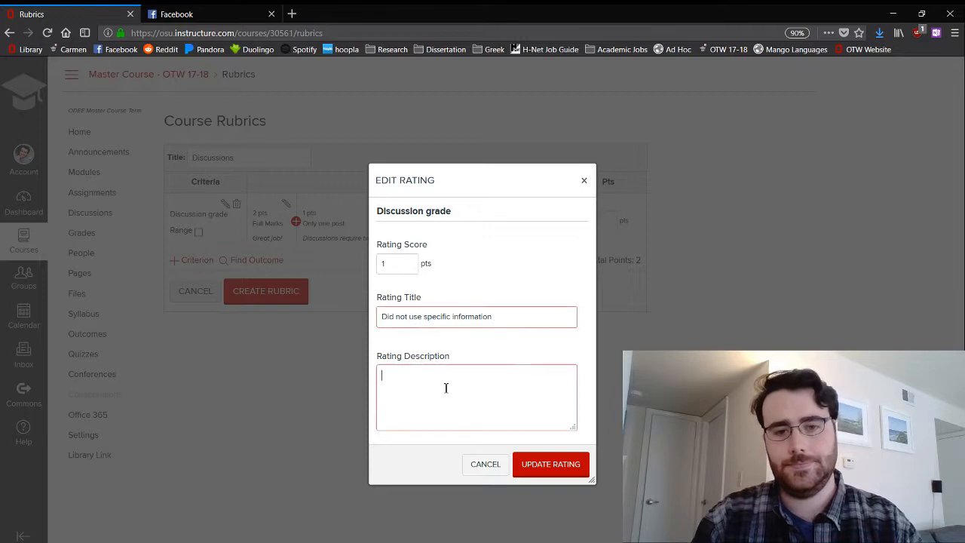
- Describe it as 'Use specific information from class materials in each post'
type("Us")
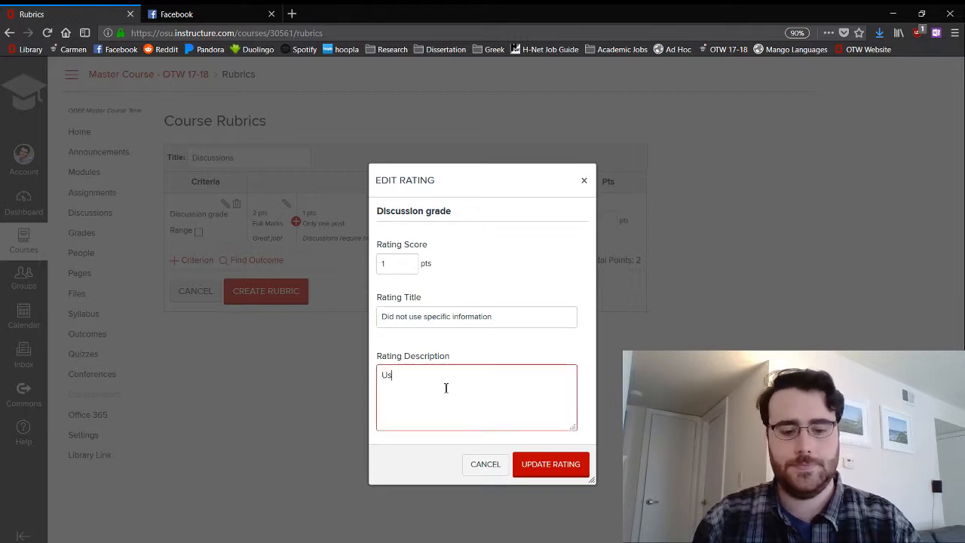
type("se specific information from c")
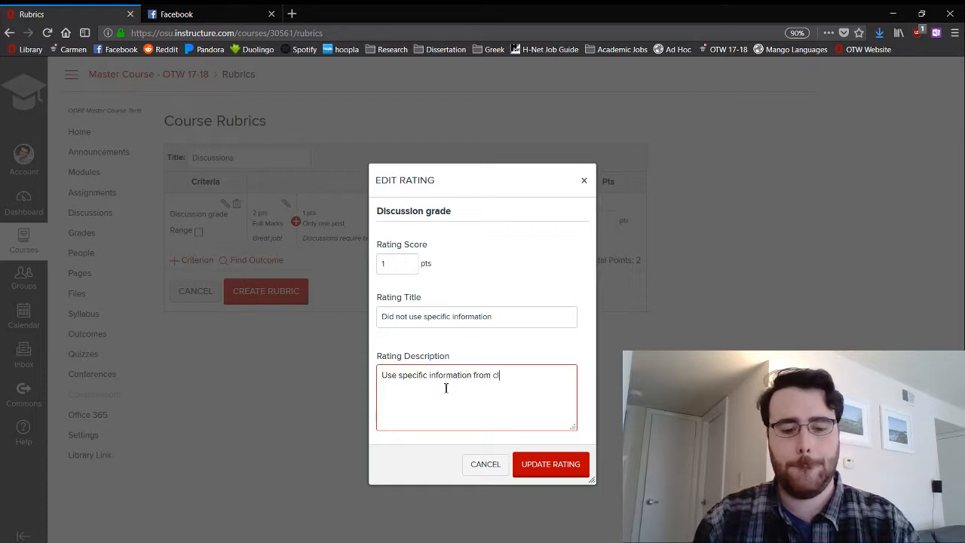
type("lass materials")
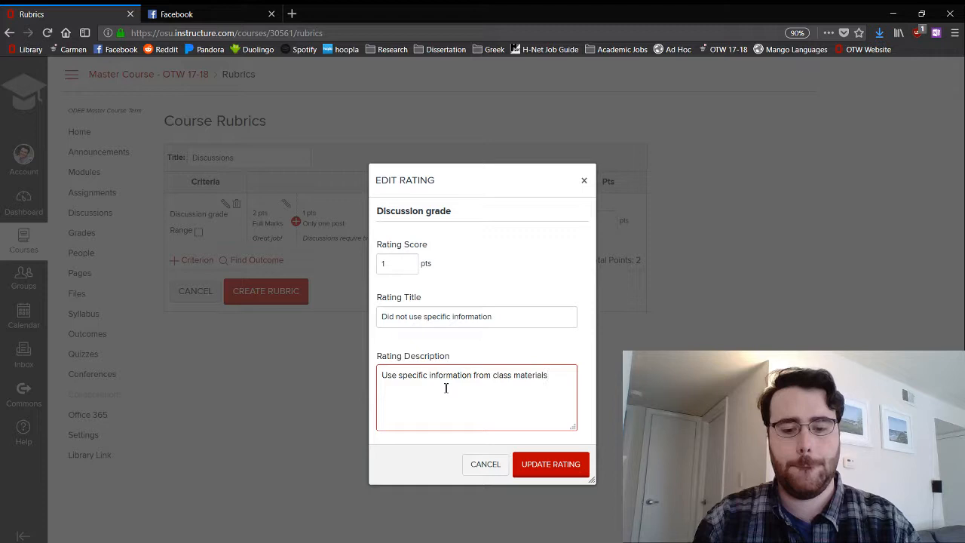
type("in each post!")
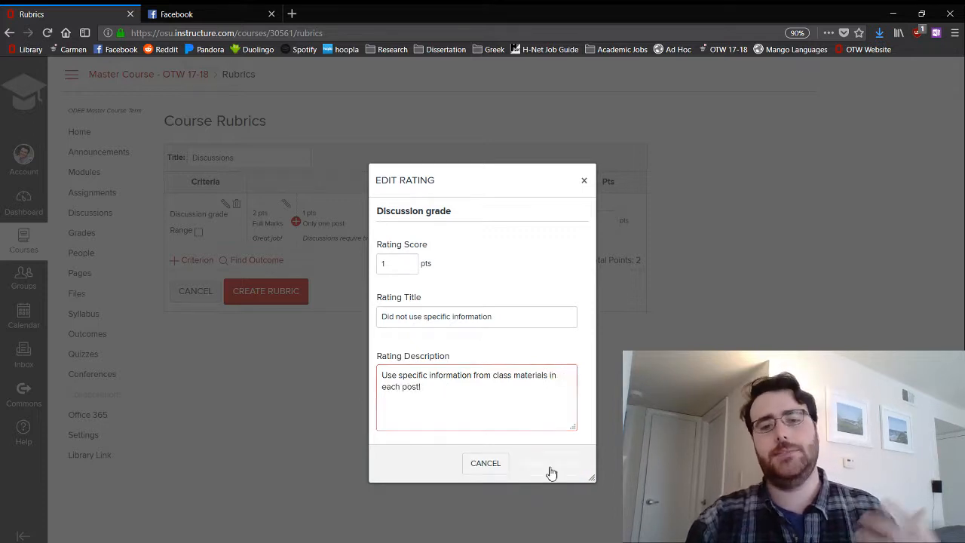
- Confirm the rating and save the Discussions rubric to Course Rubrics with 2 total points
left_click(550, 463)
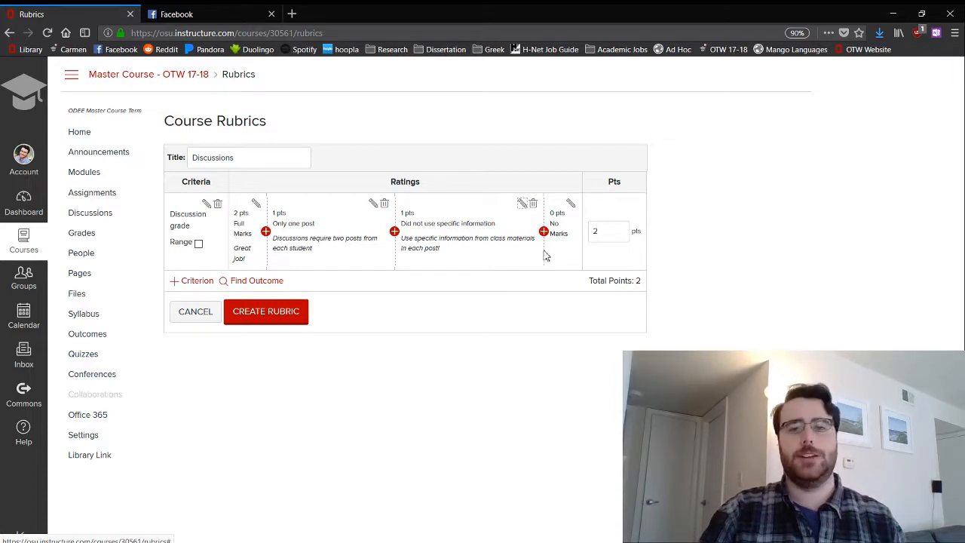
mouse_move(551, 238)
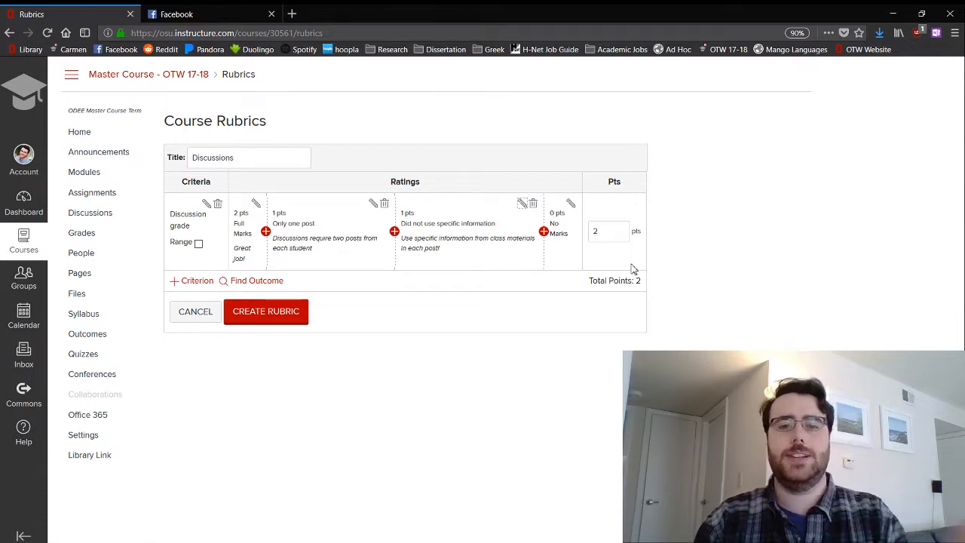
mouse_move(279, 315)
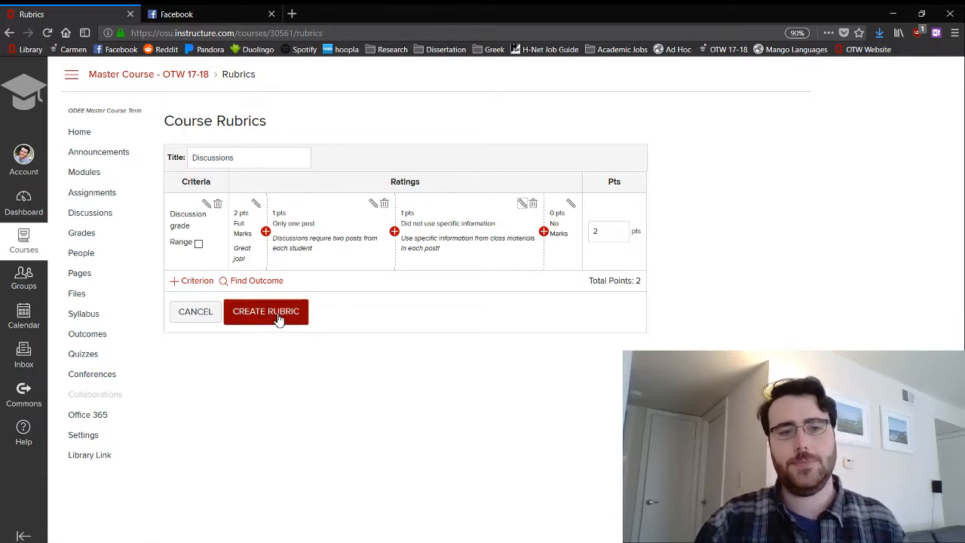
left_click(266, 311)
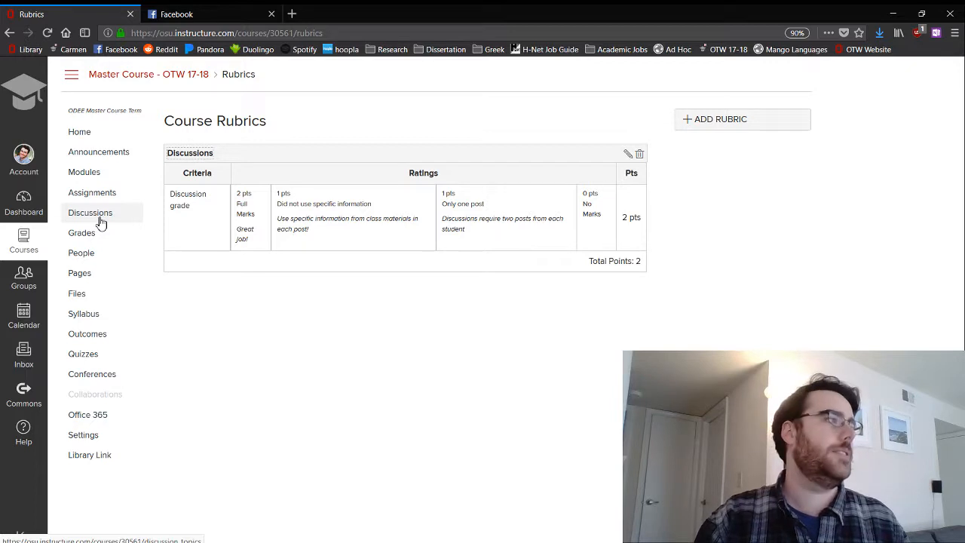
- Attach the existing Discussions rubric to the New Testament Readings graded discussion
left_click(90, 212)
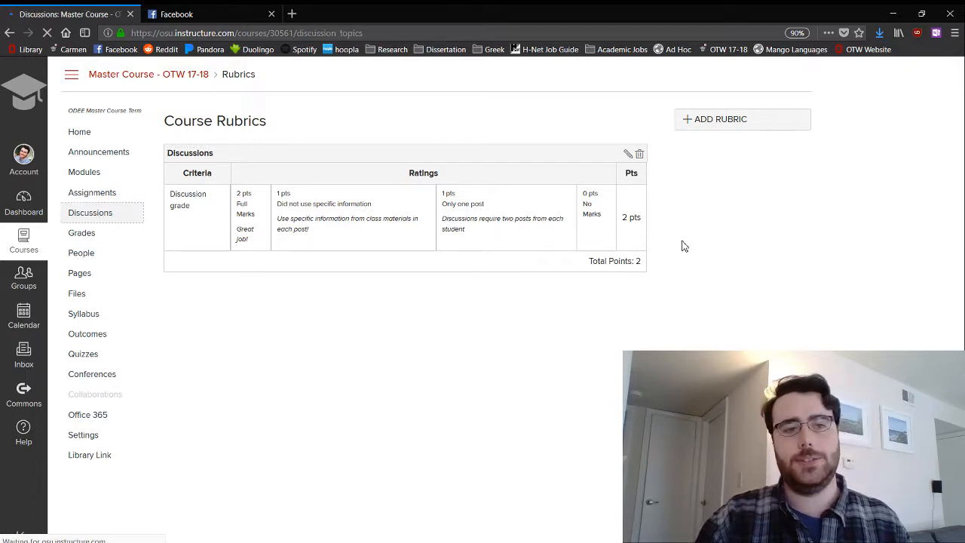
left_click(90, 211)
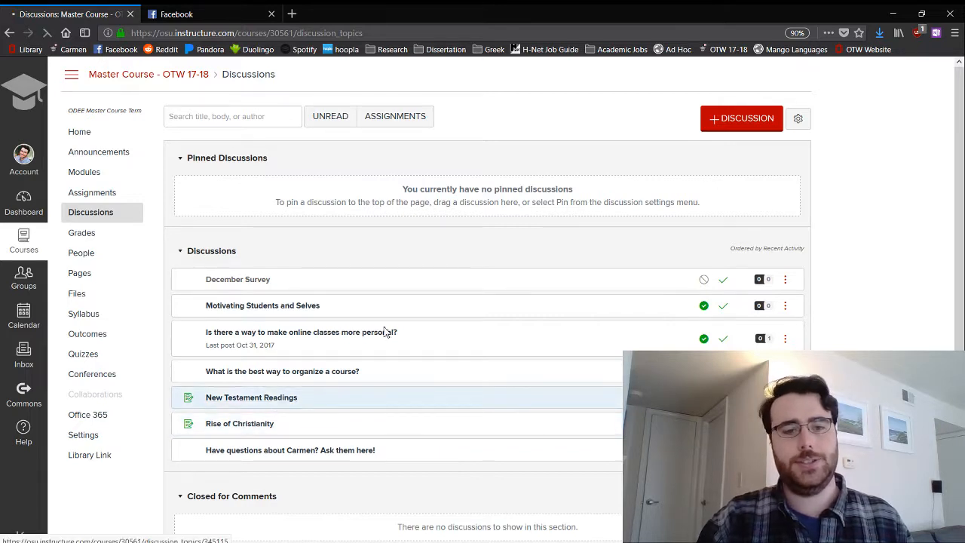
left_click(250, 398)
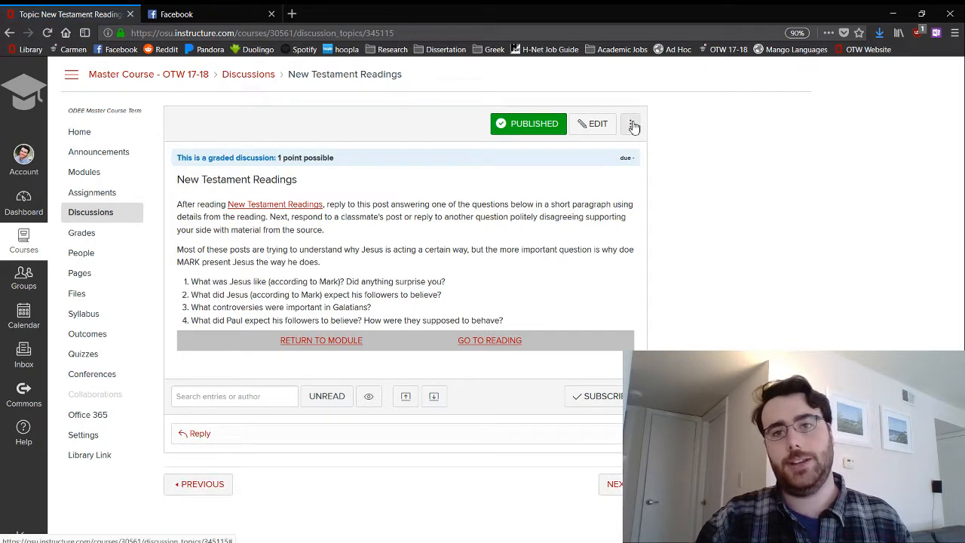
left_click(631, 124)
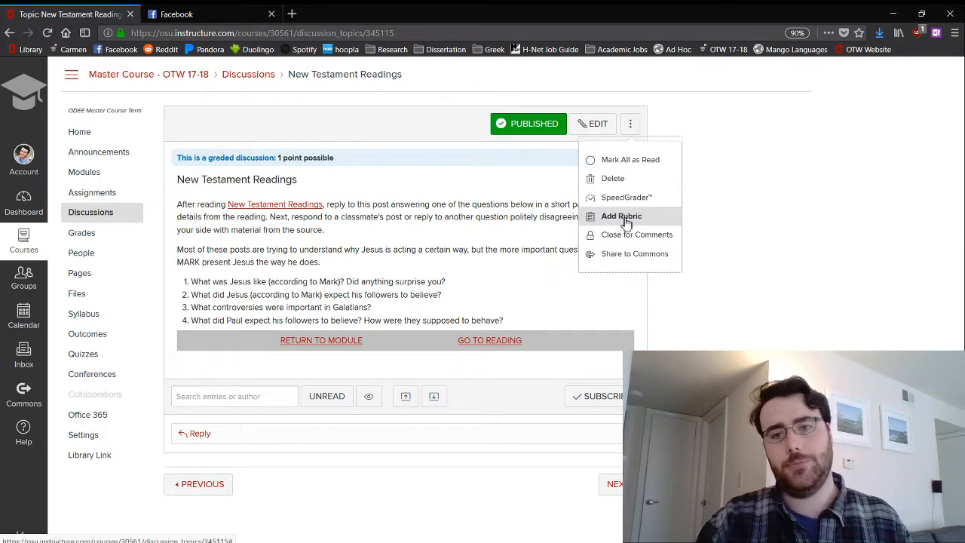
left_click(621, 217)
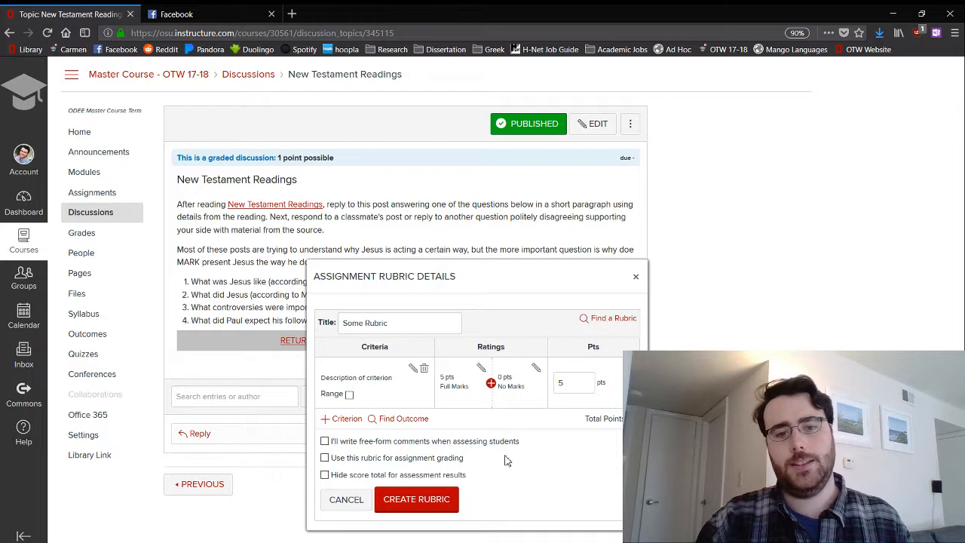
left_click(608, 317)
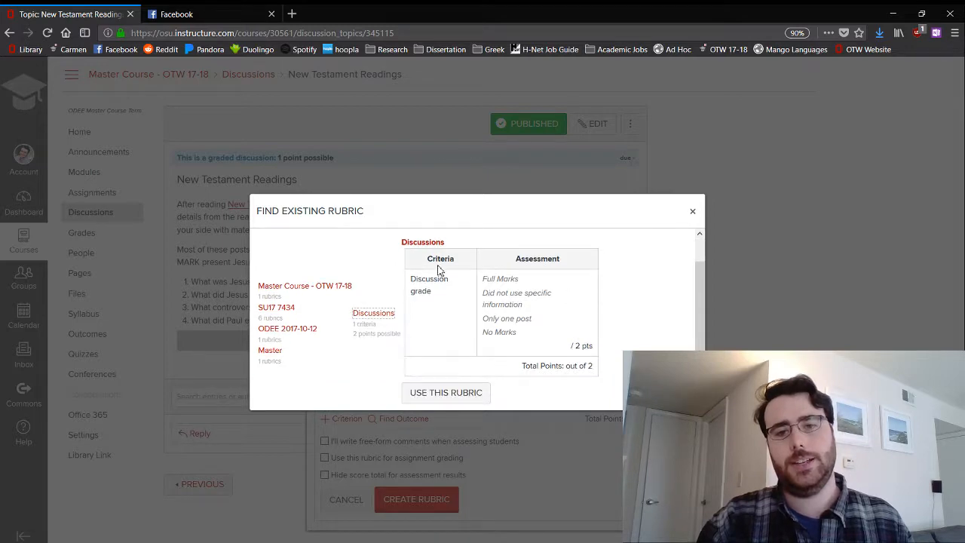
left_click(446, 392)
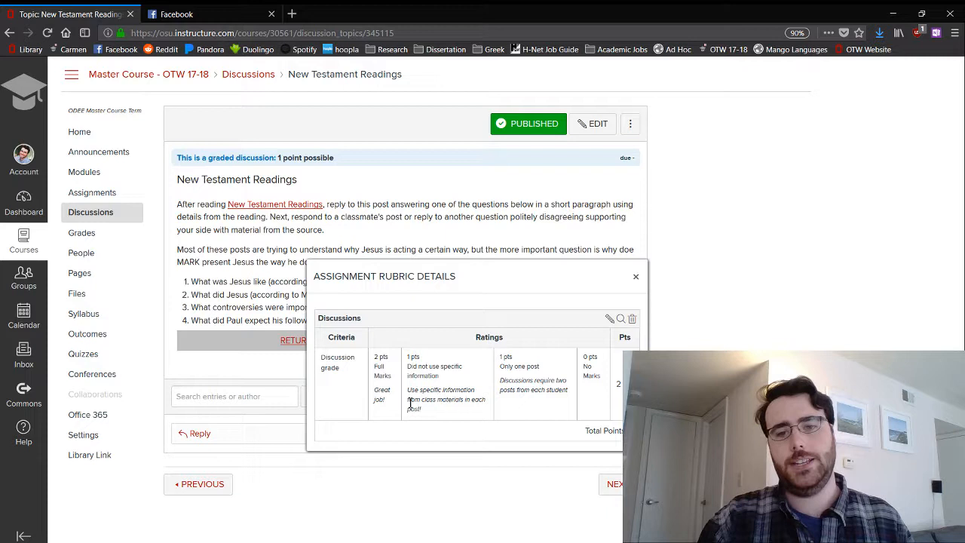
mouse_move(410, 403)
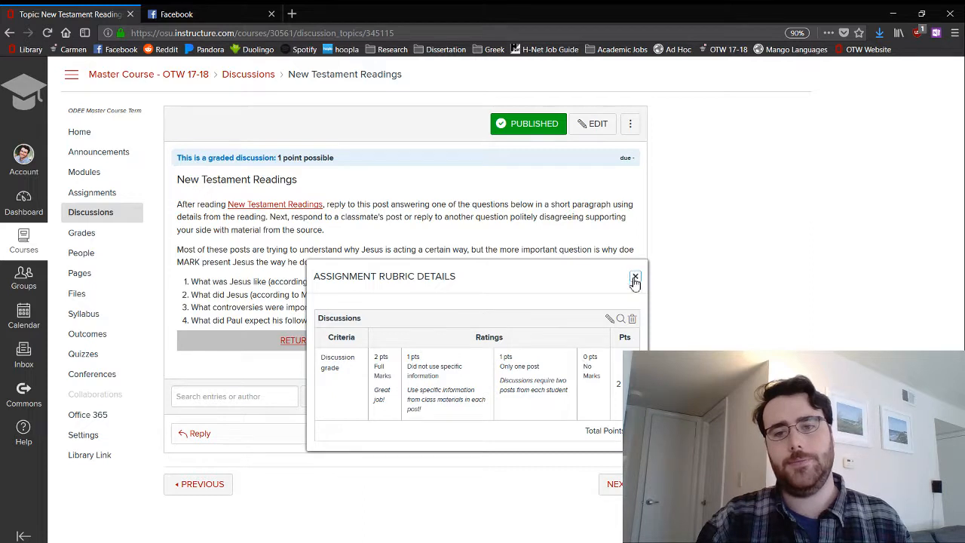
- Review the attached rubric's details from the discussion's options menu and close them
left_click(635, 276)
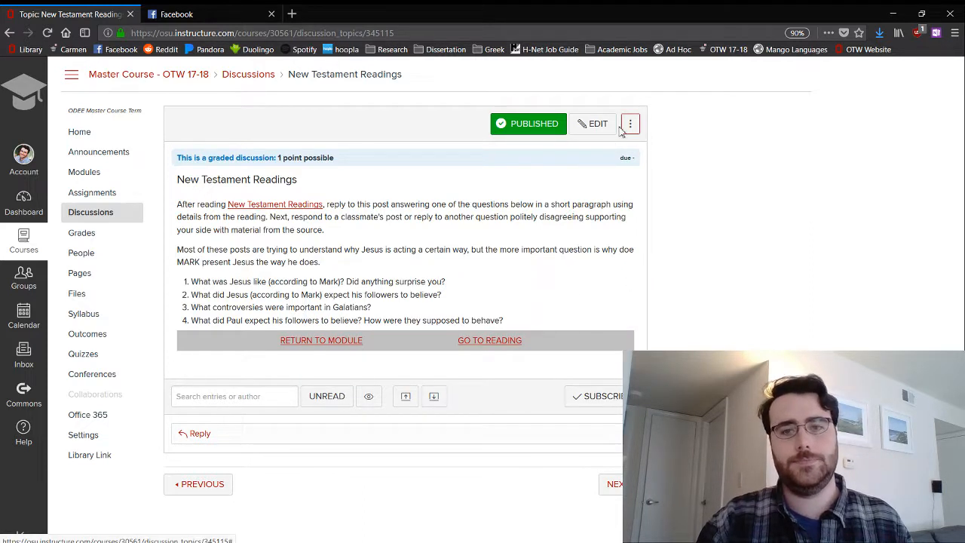
left_click(630, 124)
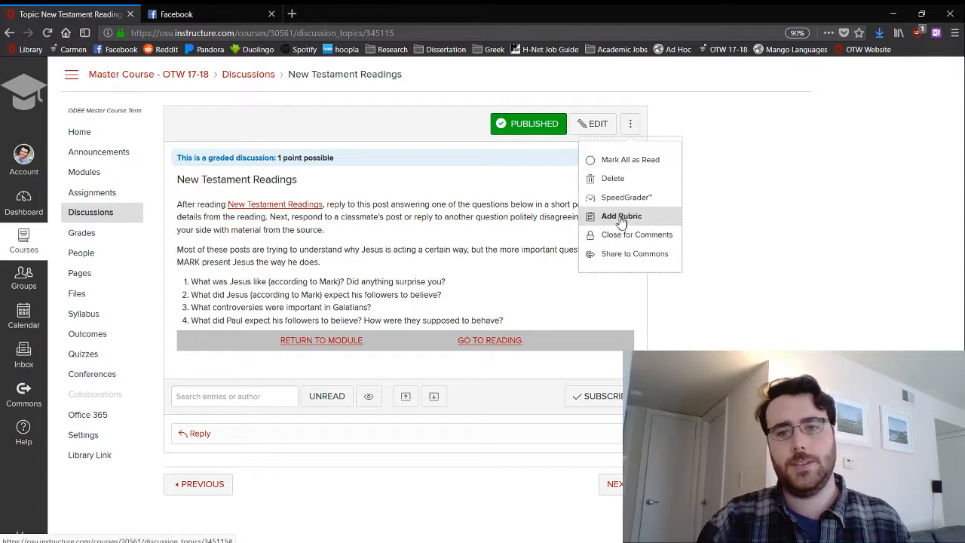
left_click(621, 217)
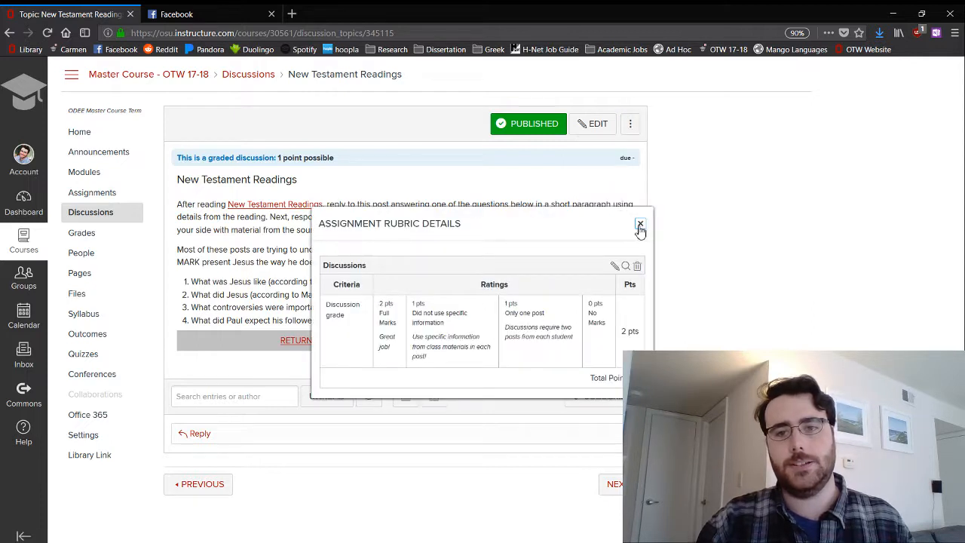
left_click(640, 224)
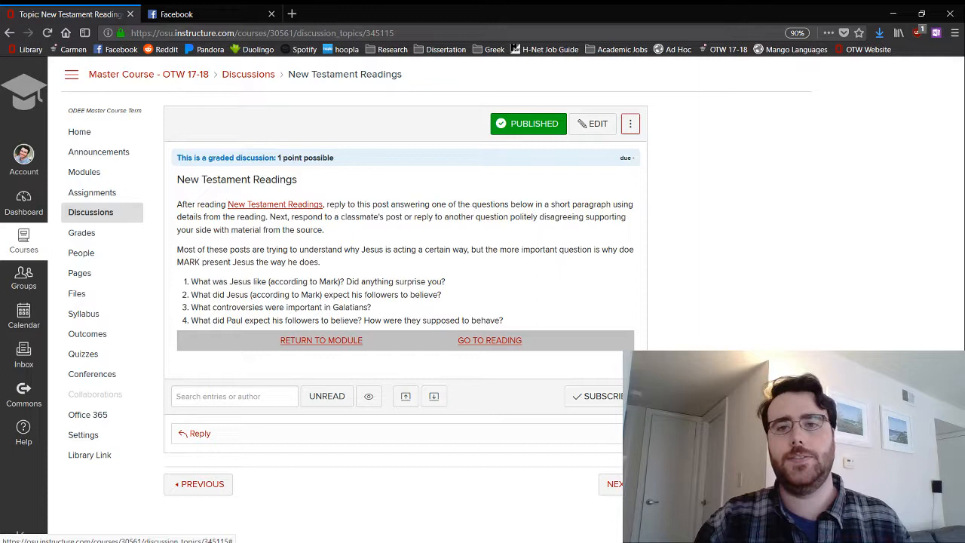
left_click(631, 124)
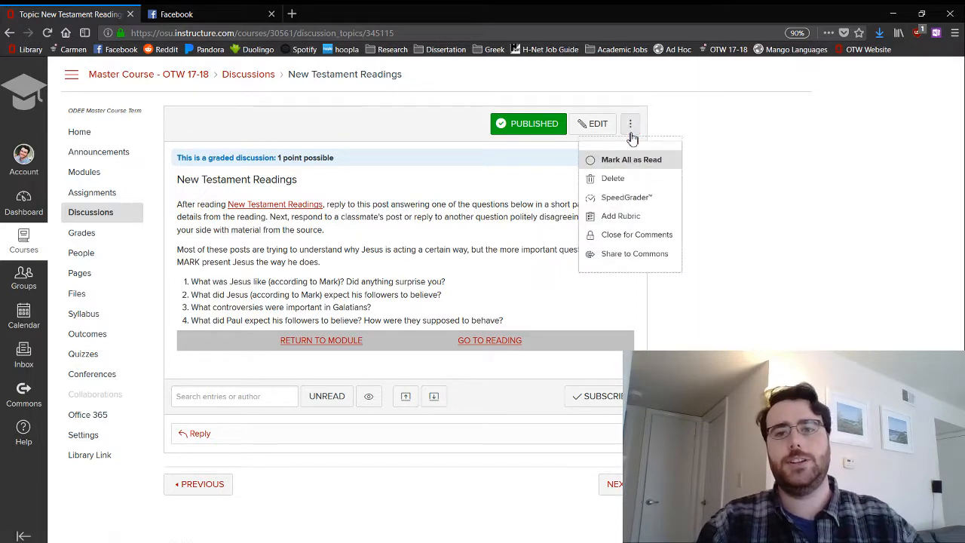
left_click(628, 196)
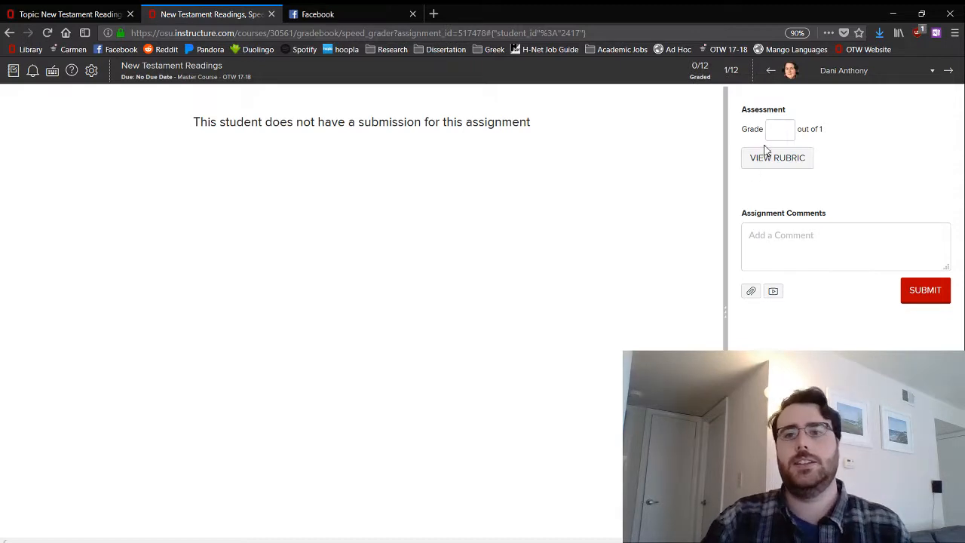
left_click(778, 159)
type("1")
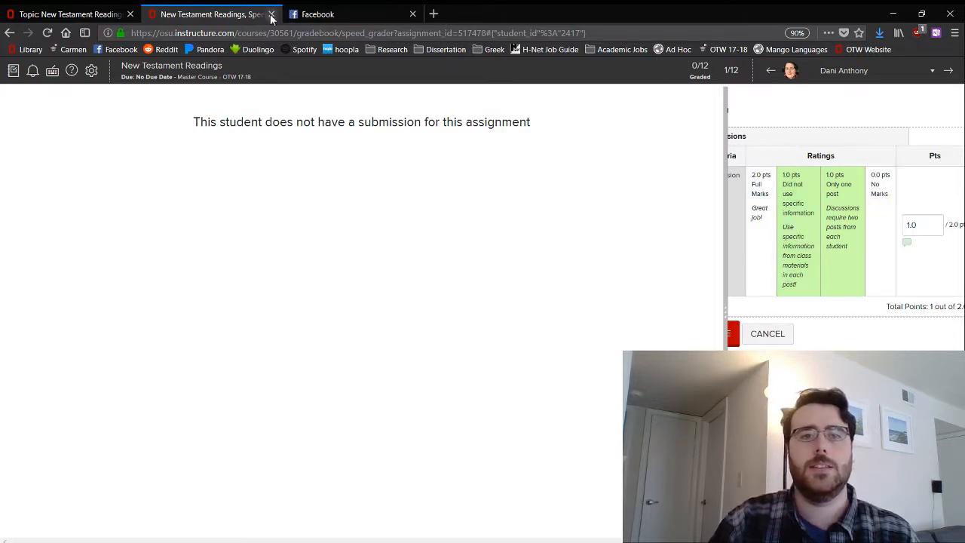
left_click(272, 14)
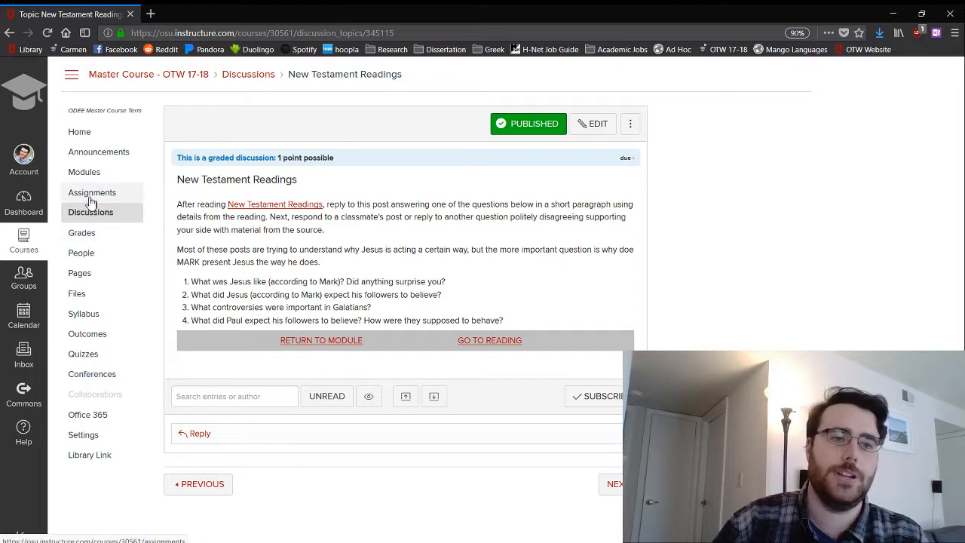
left_click(92, 192)
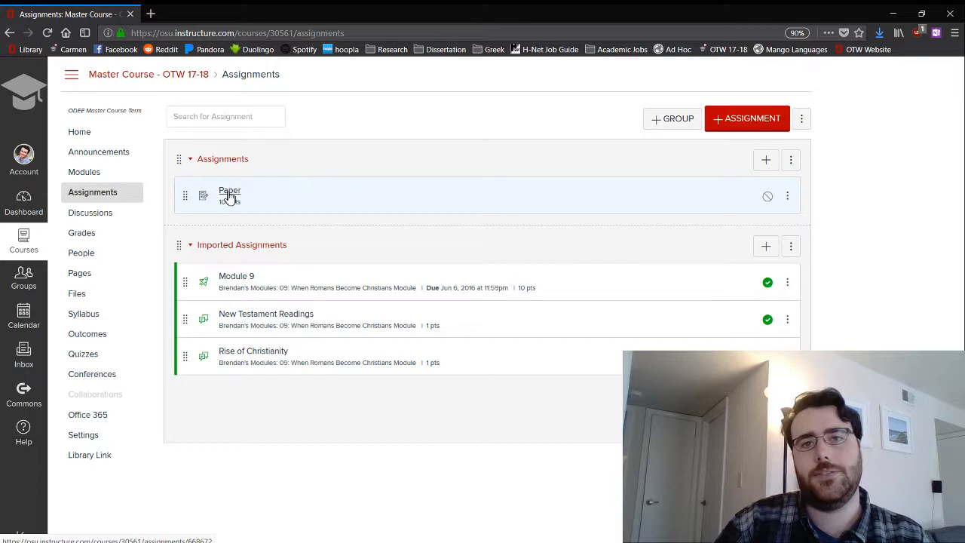
left_click(229, 193)
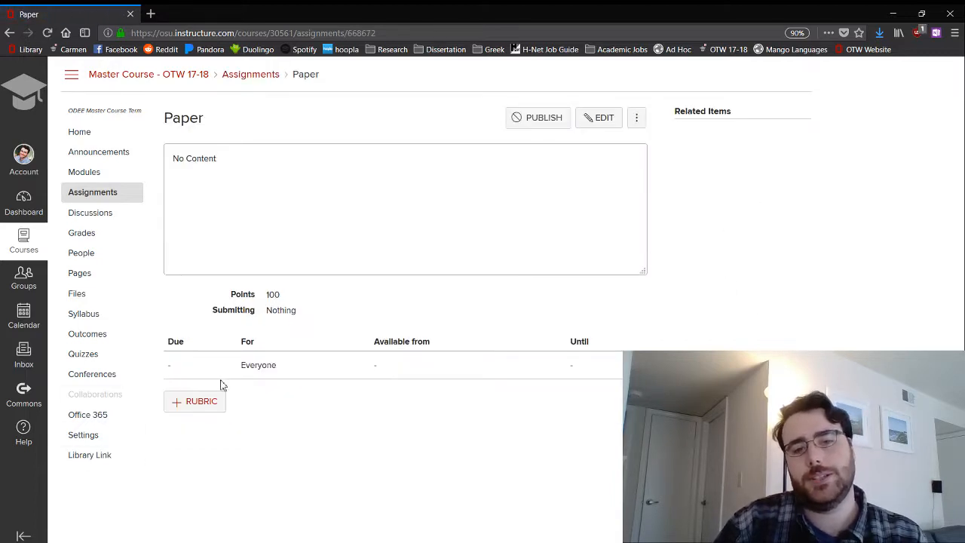
left_click(195, 402)
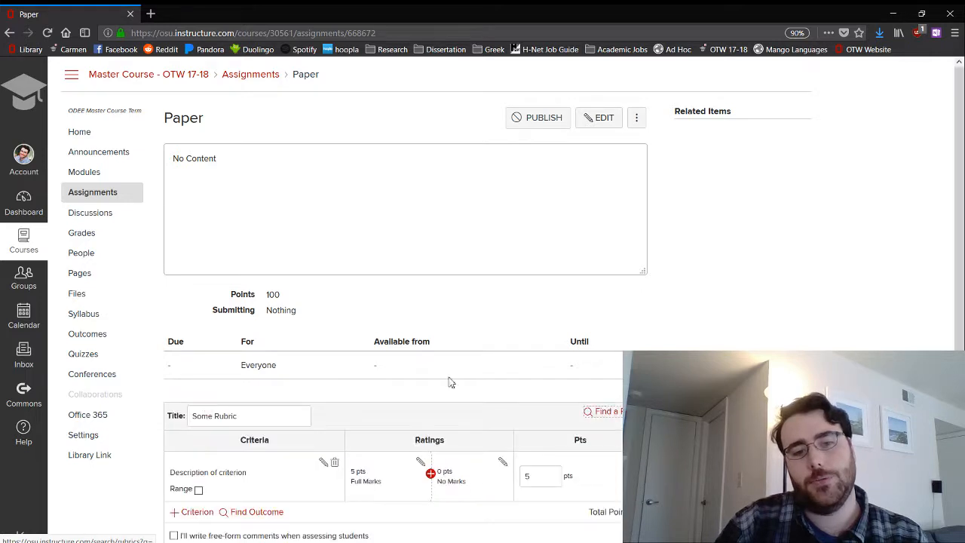
scroll("down", 3)
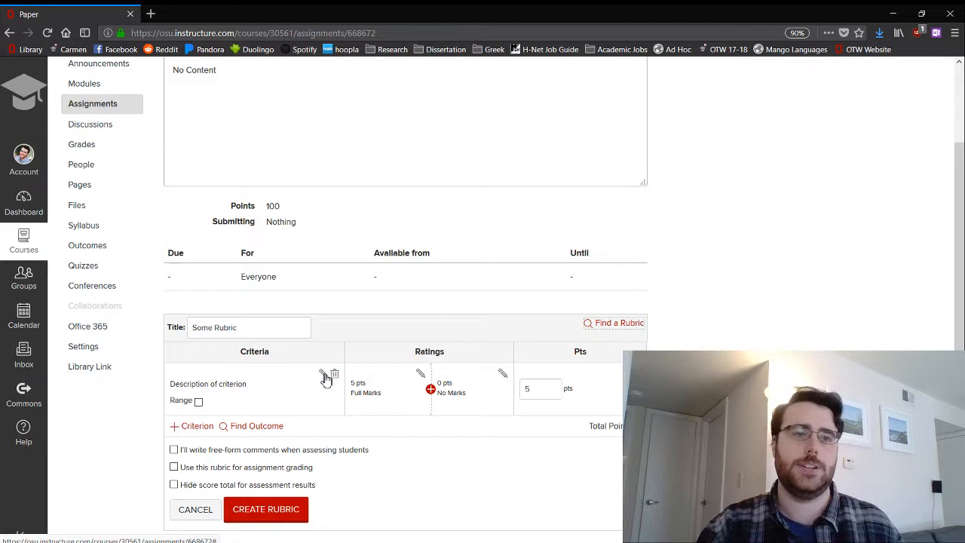
mouse_move(402, 307)
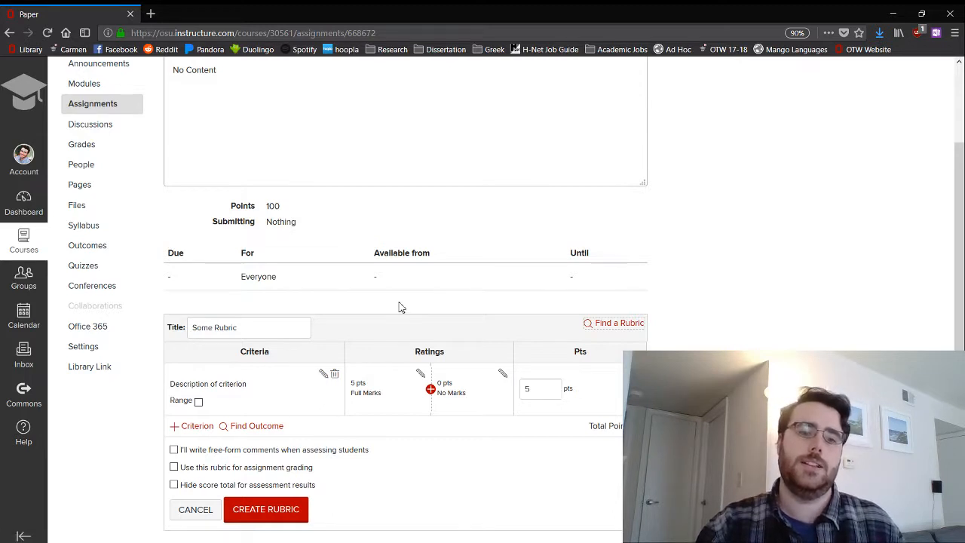
mouse_move(190, 286)
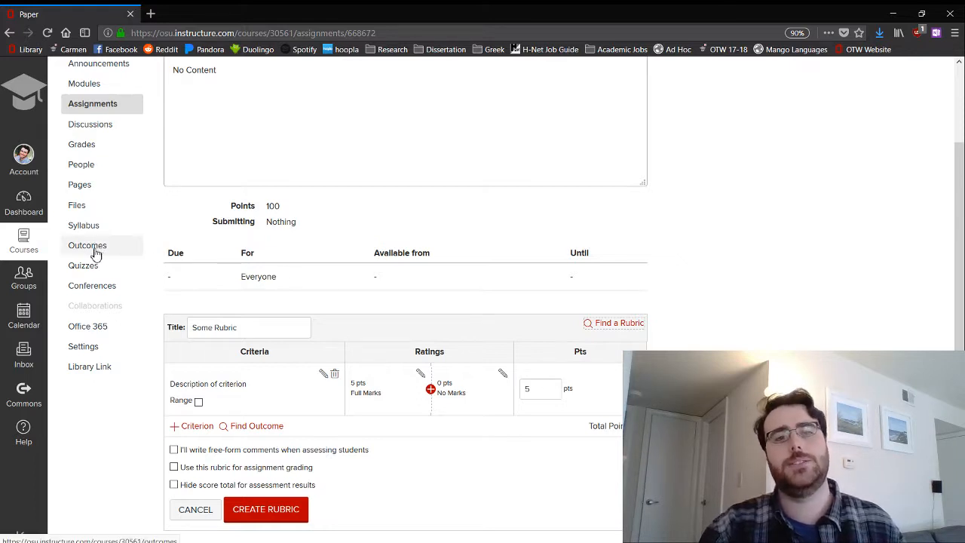
- Create a 'Thesis' outcome described 'Students are able to present historical arguments'
left_click(87, 245)
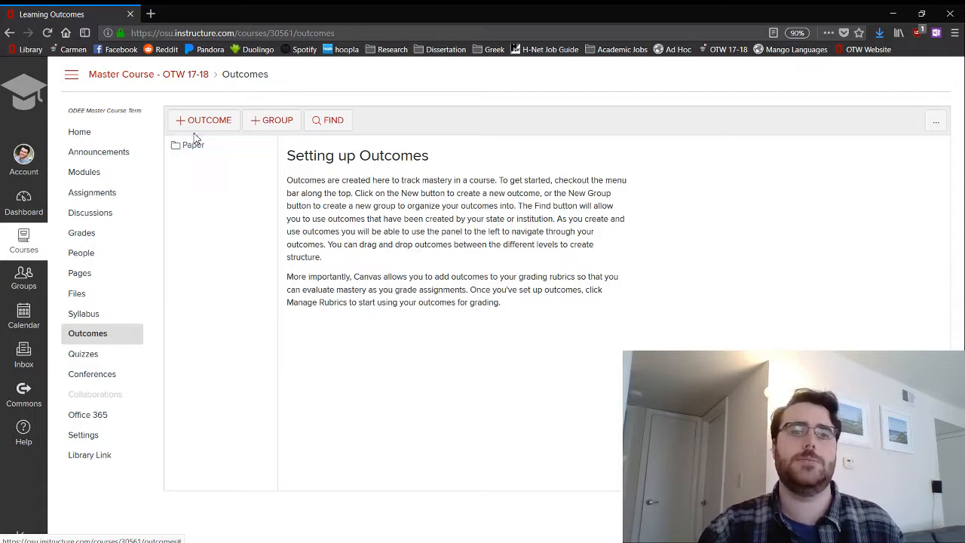
left_click(202, 121)
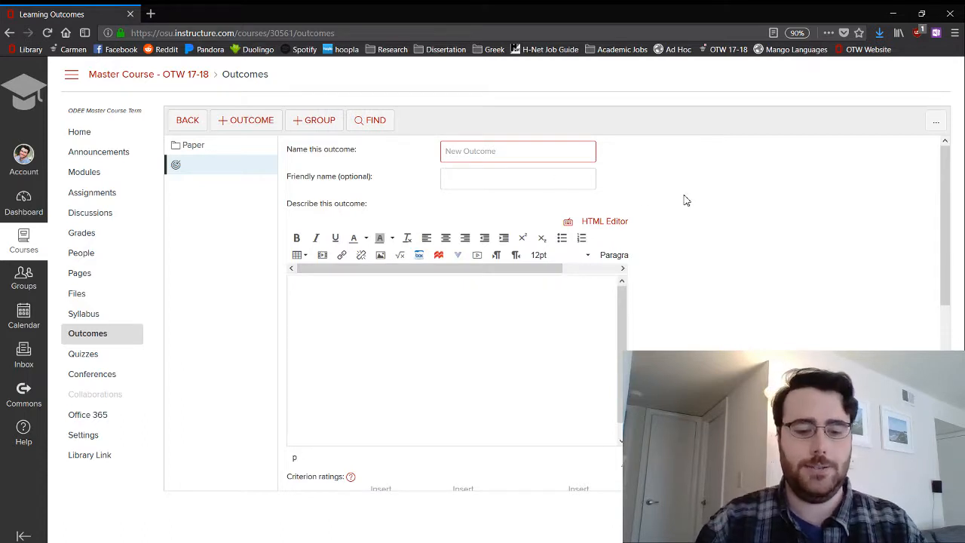
type("Thesis")
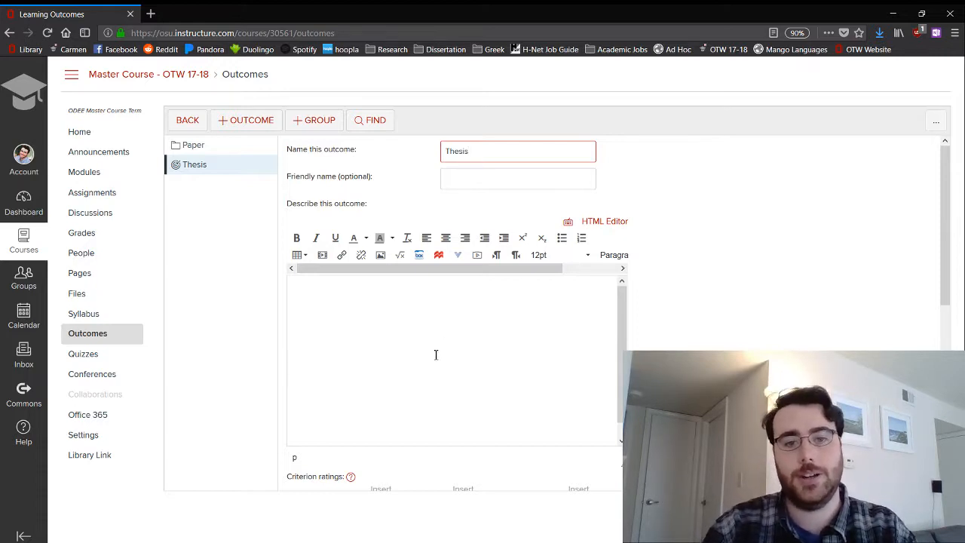
type("Students are a")
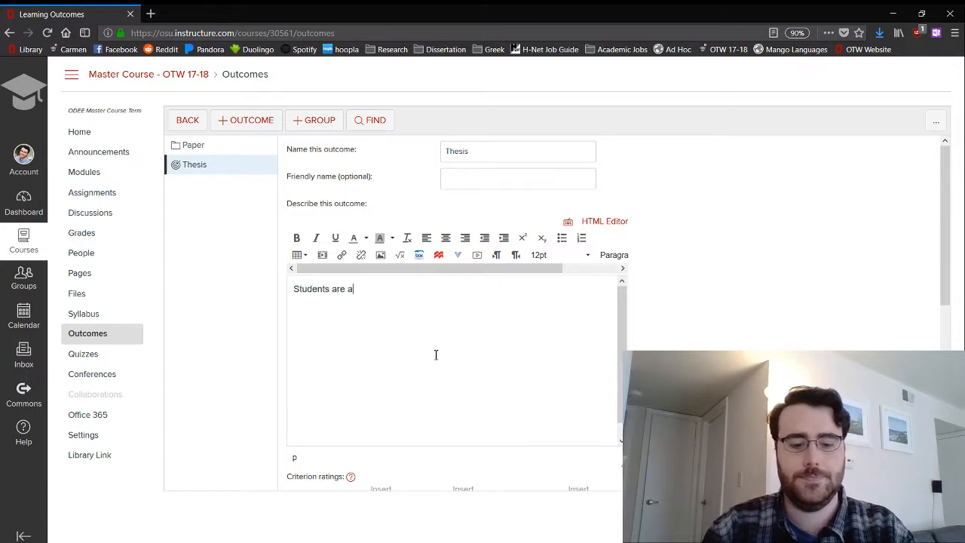
type("ble to pre")
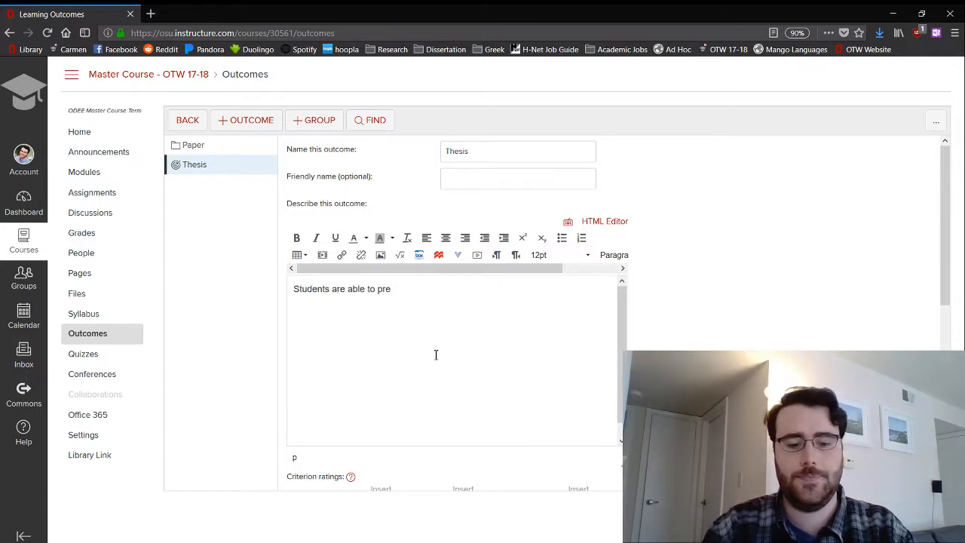
type("sent")
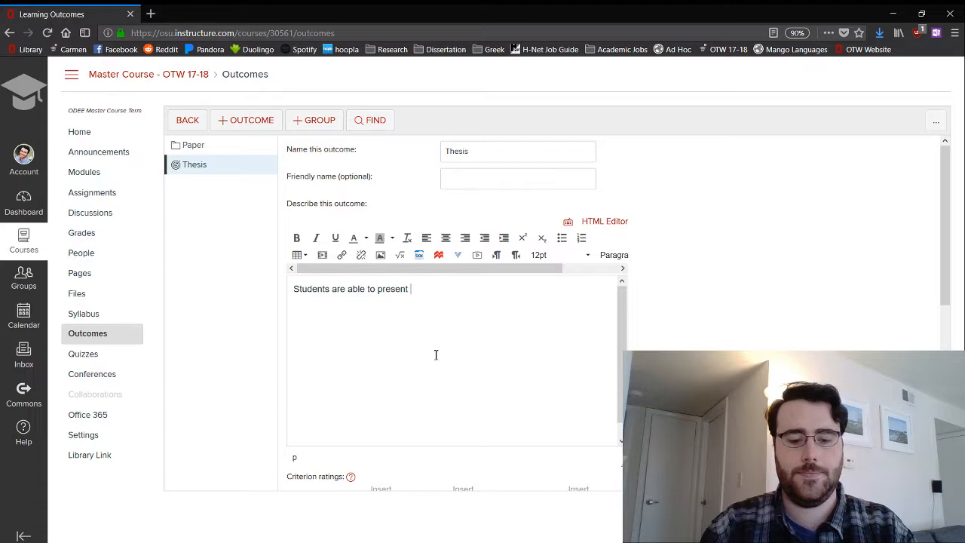
type("historical a")
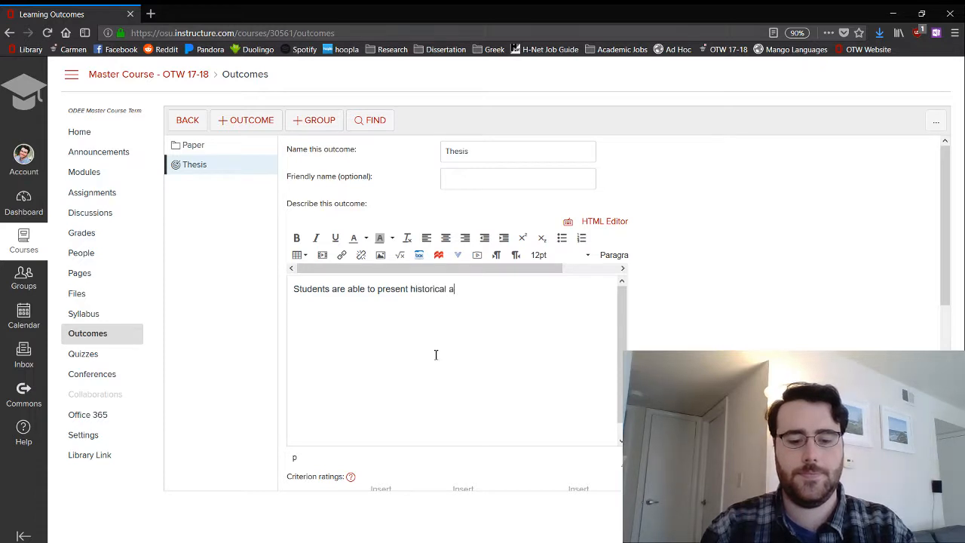
type("rguments")
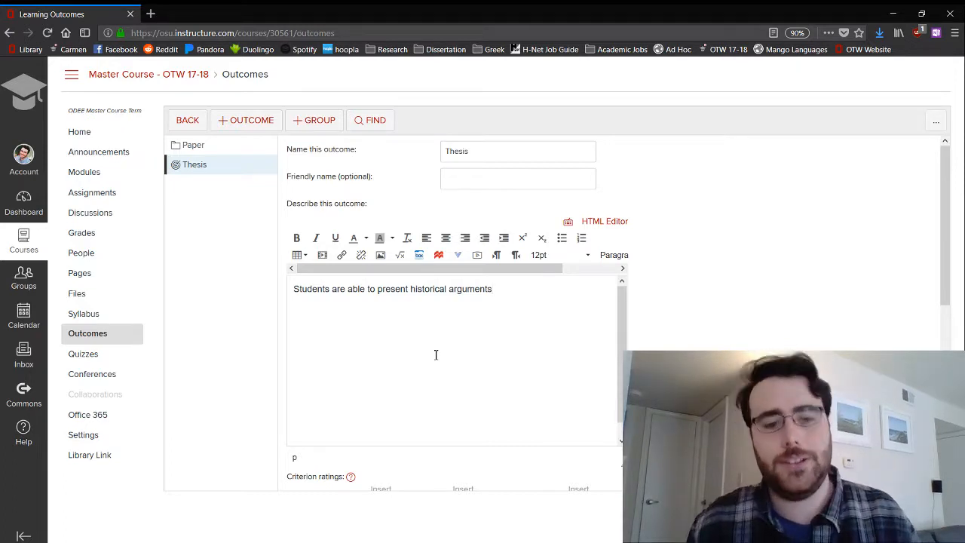
- Set ratings Exceeds Expectations 25, Meets Expectations 20 and 'Does Not have a thesis' 0
scroll("down", 3)
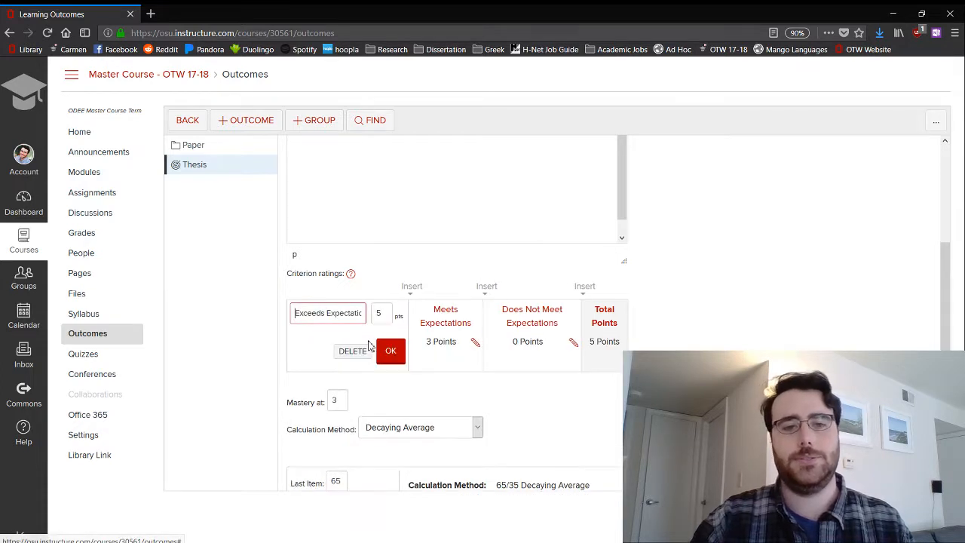
left_click(380, 313)
type("25")
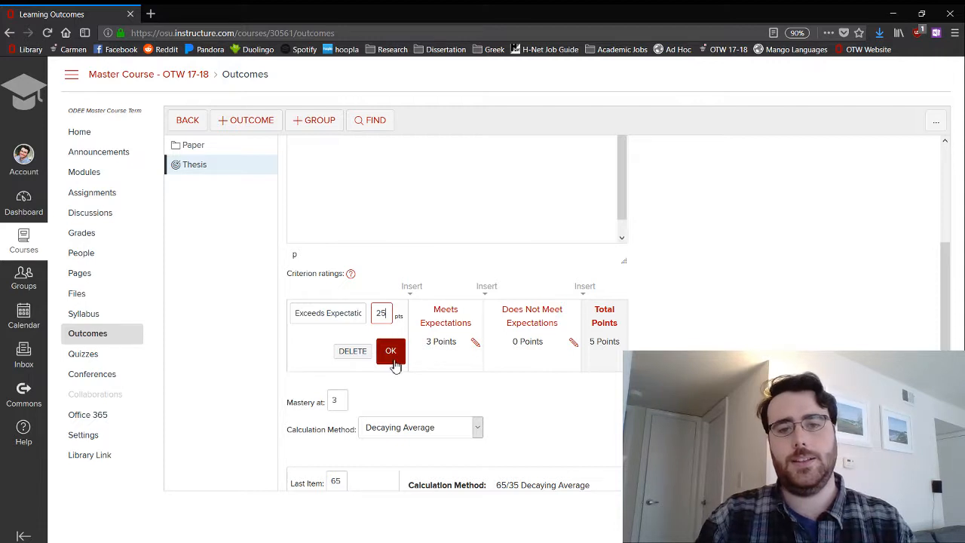
left_click(391, 350)
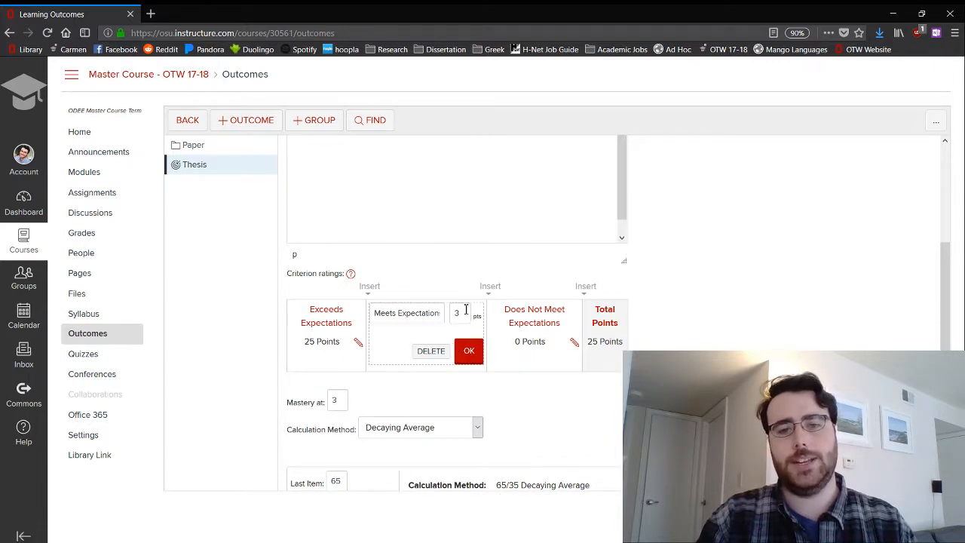
type("2")
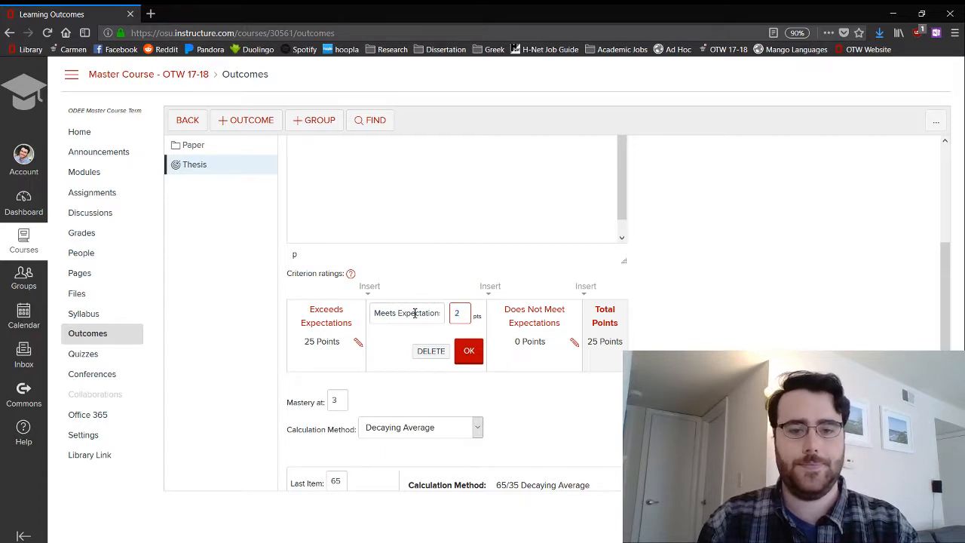
type("0")
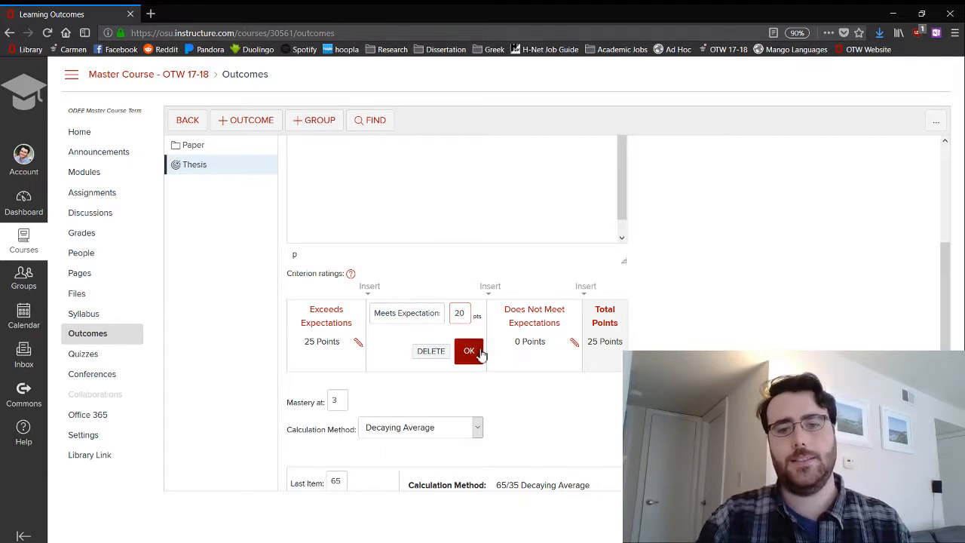
left_click(469, 350)
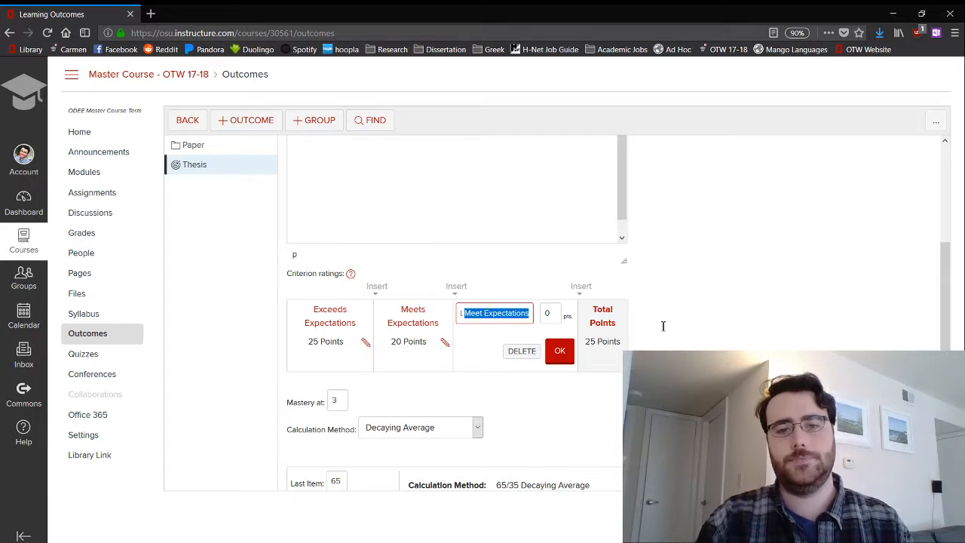
type("Does Not have a")
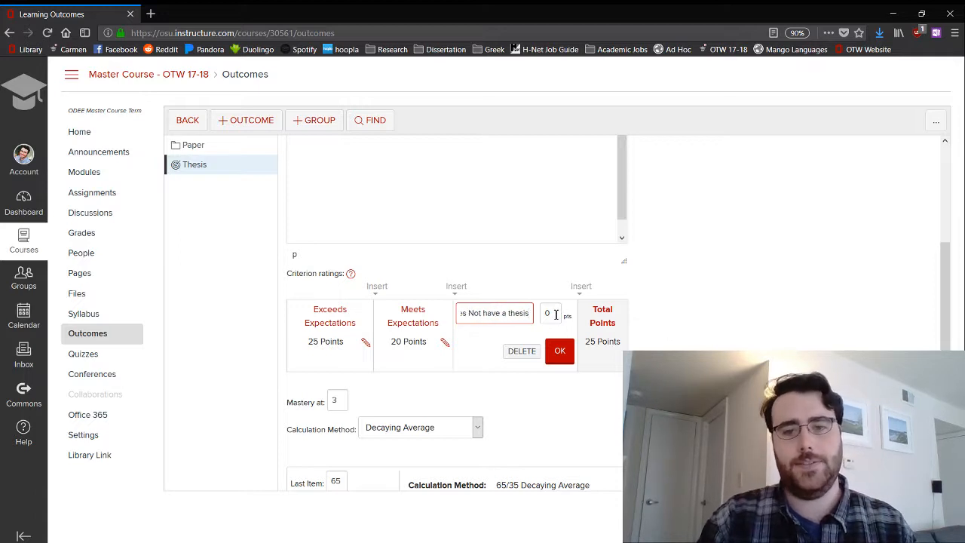
left_click(559, 349)
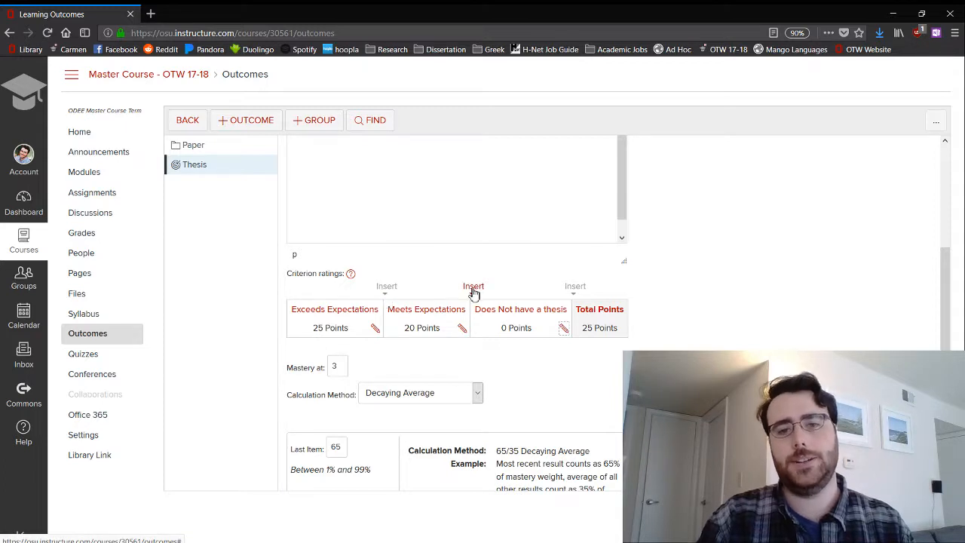
- Insert a 15-point 'Muddled thesis' rating level and save the Thesis outcome
left_click(473, 286)
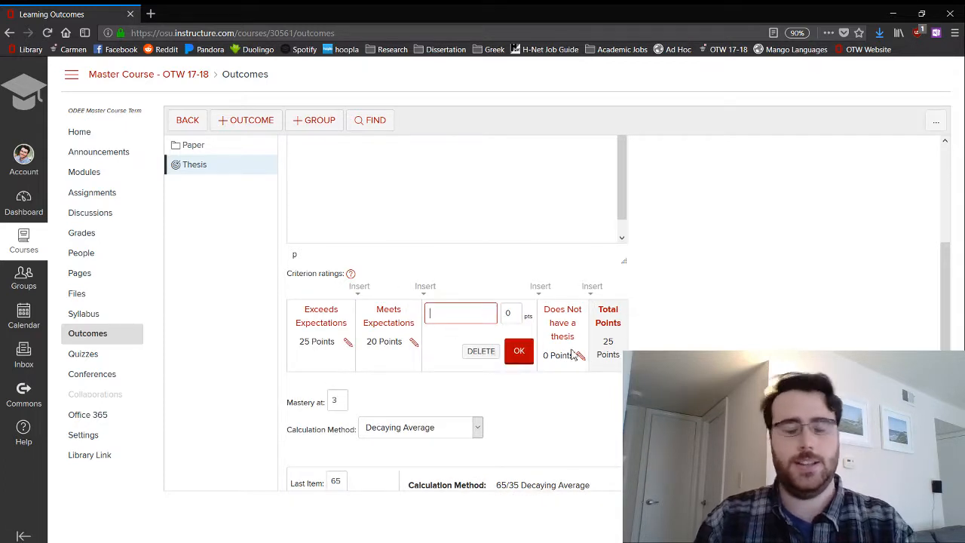
type("Problemat")
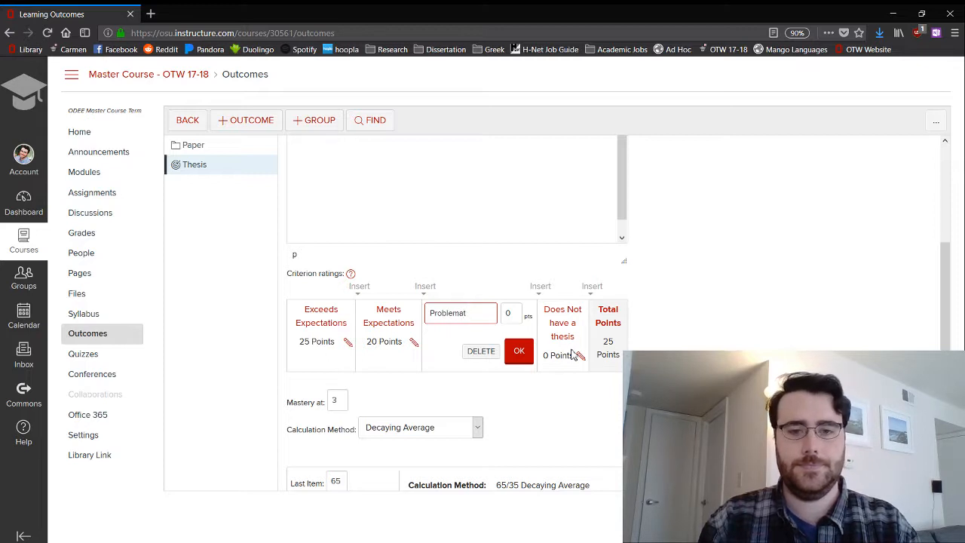
type("Muddi")
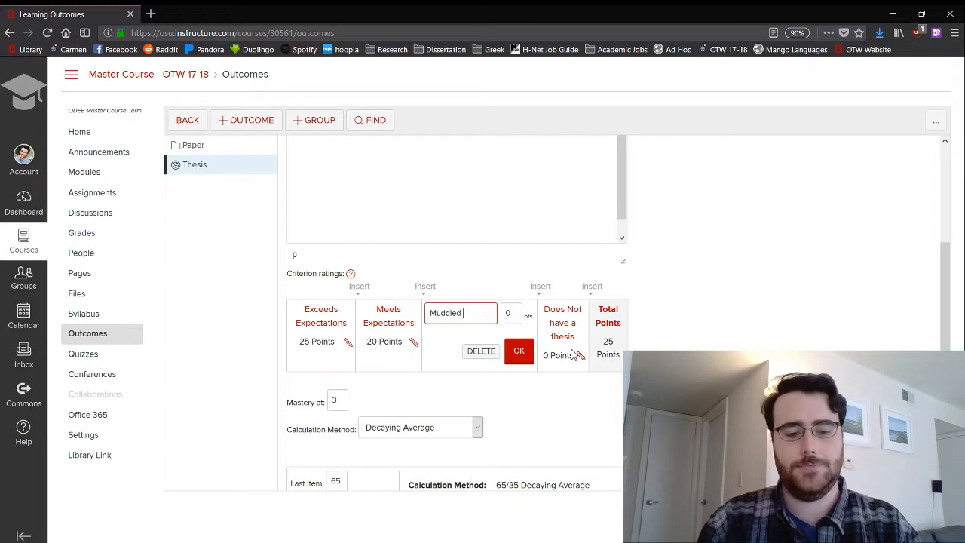
type("thesis")
left_click(511, 313)
type("15")
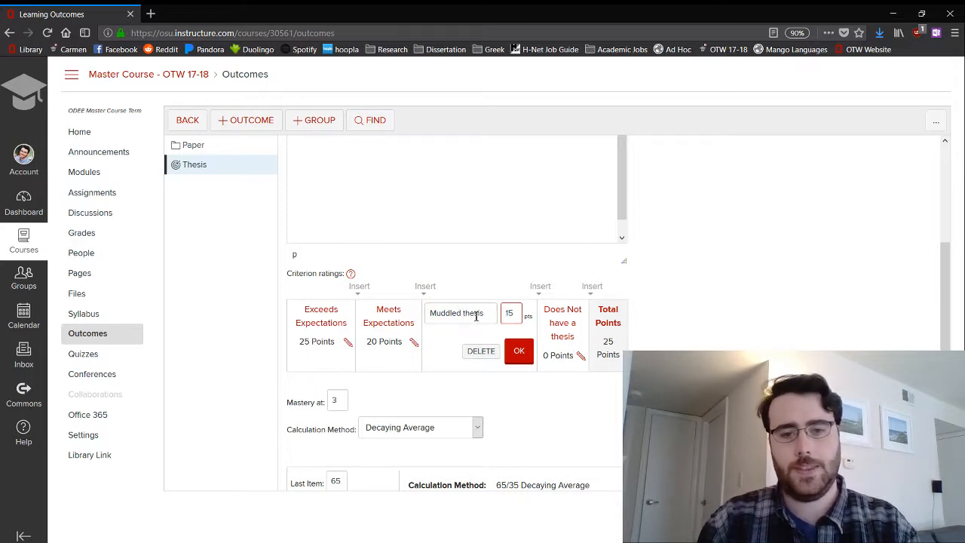
left_click(519, 350)
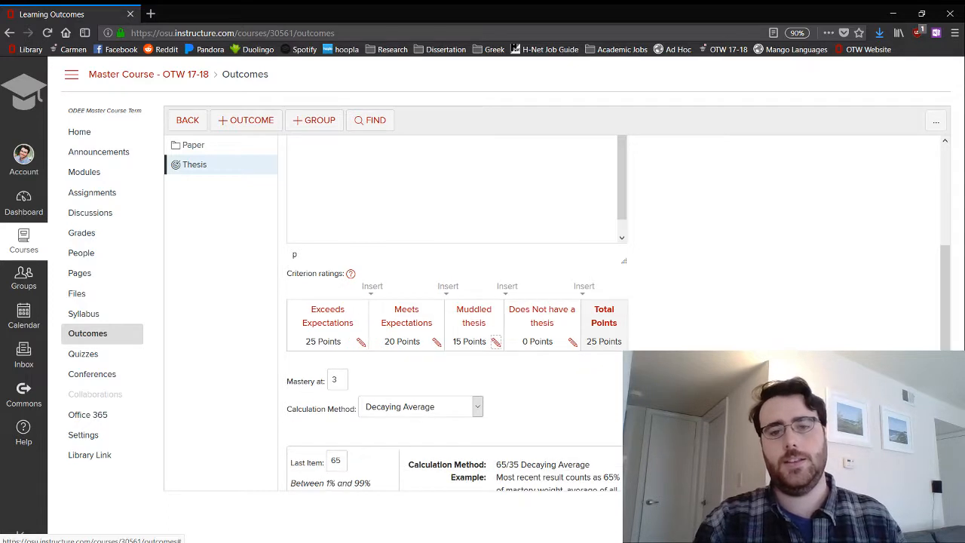
scroll("down", 3)
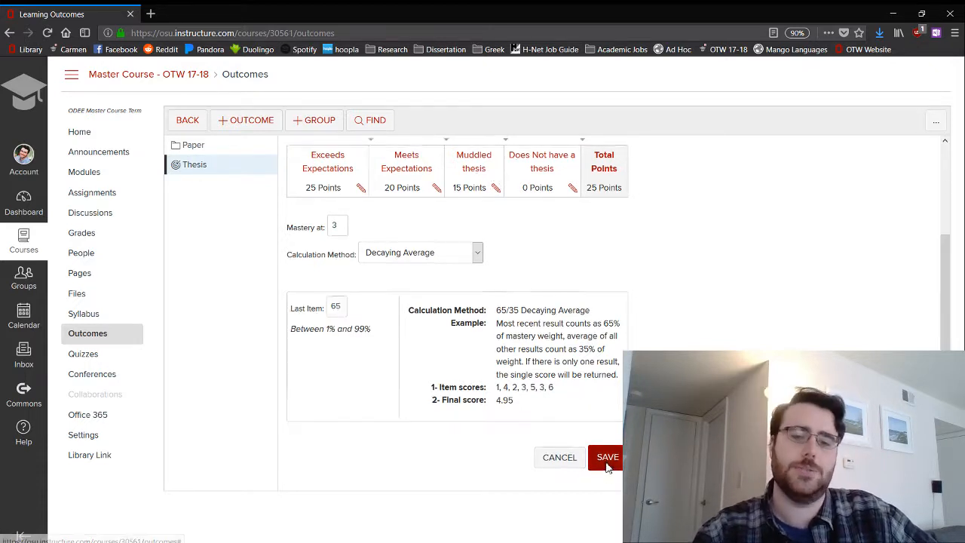
left_click(606, 457)
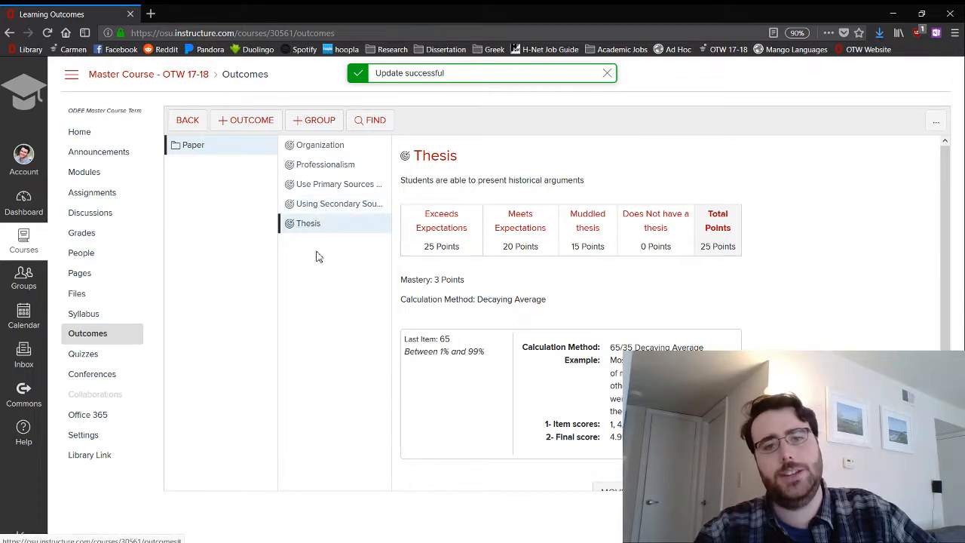
- Review the Paper group's sources outcomes, return to the Outcomes overview and open management options
left_click(337, 204)
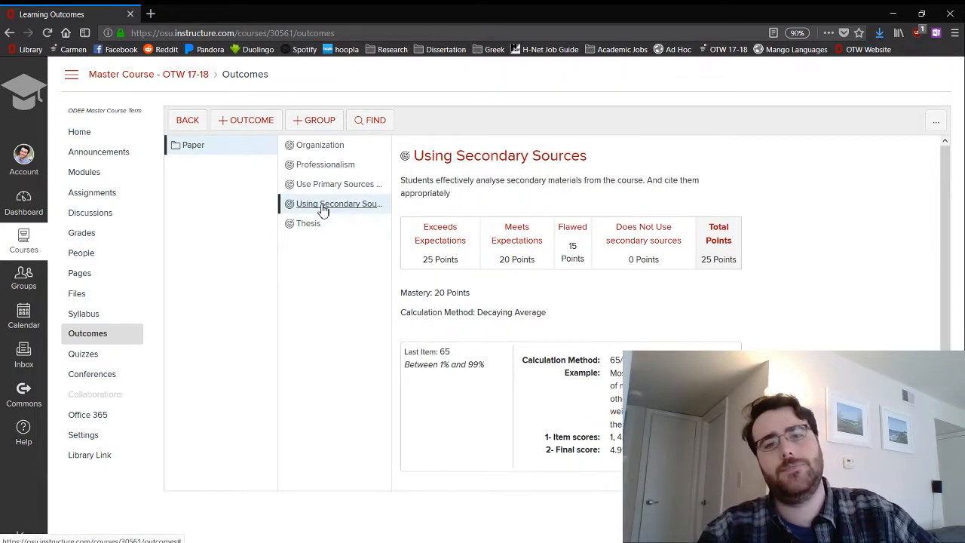
left_click(338, 184)
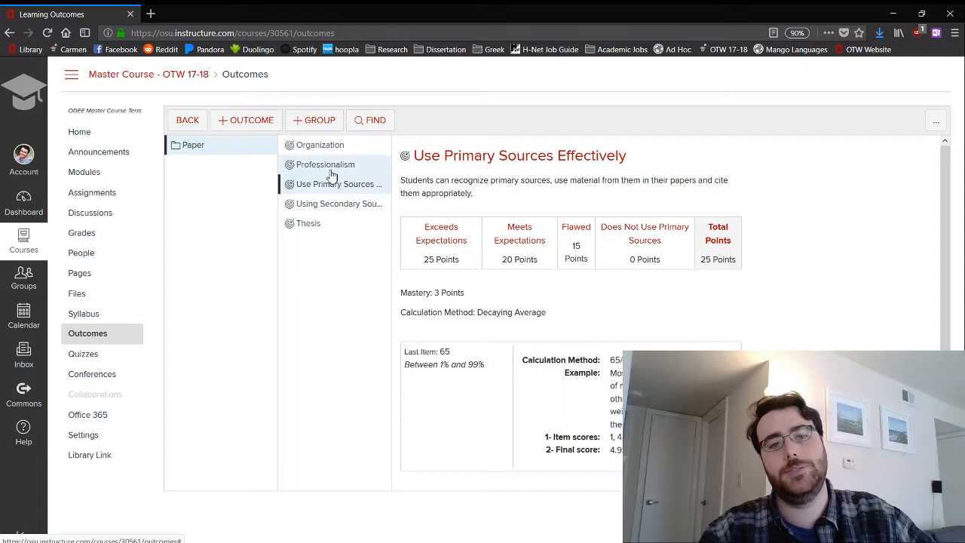
left_click(320, 145)
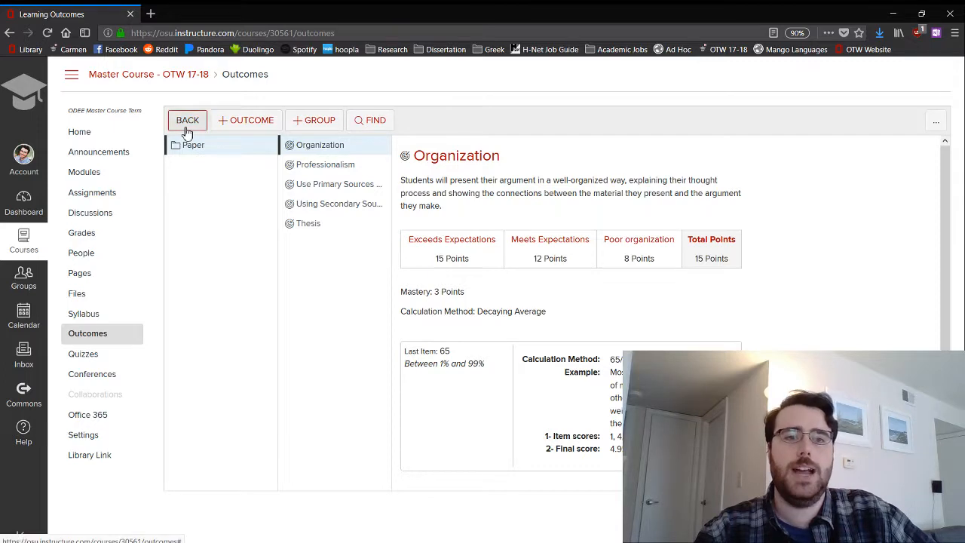
left_click(187, 120)
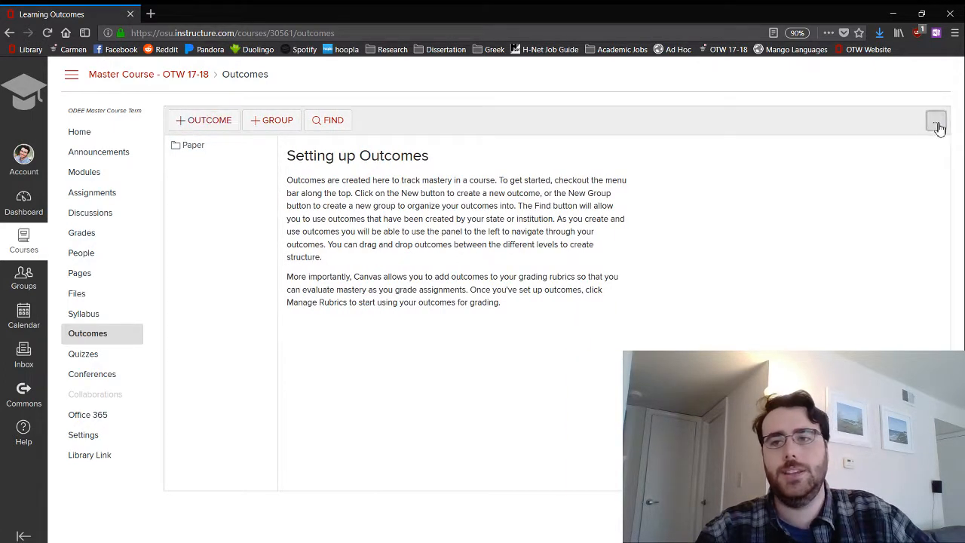
left_click(935, 120)
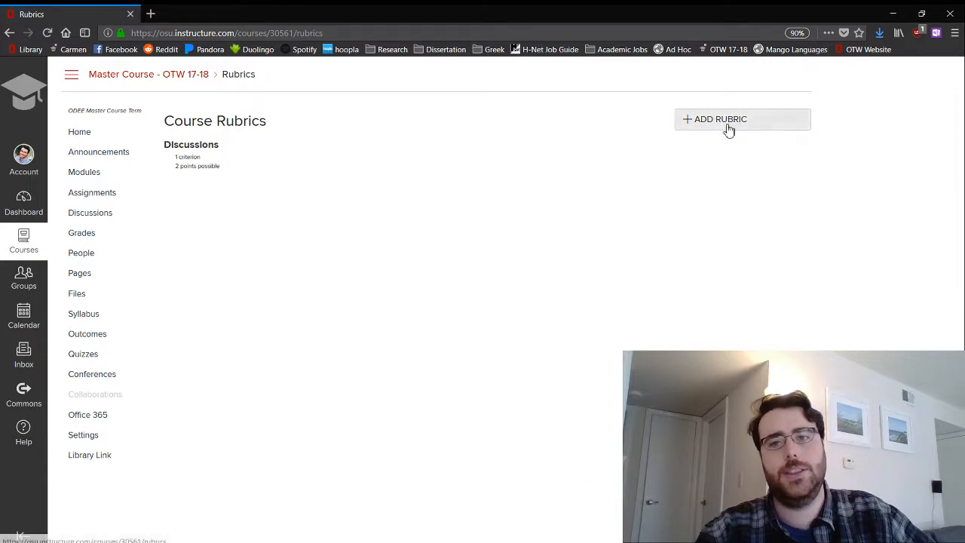
- Start a new course rubric titled 'Papers'
left_click(721, 120)
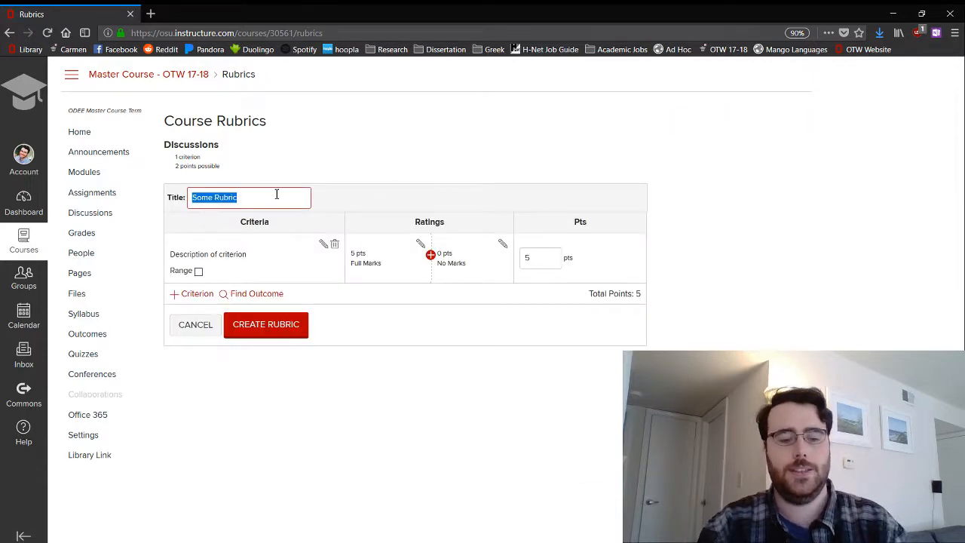
type("Pape")
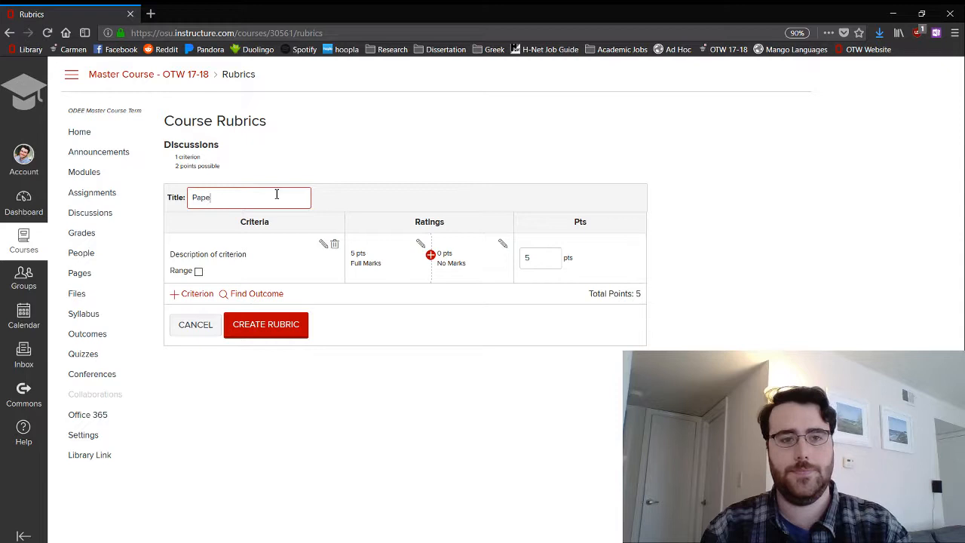
type("rs")
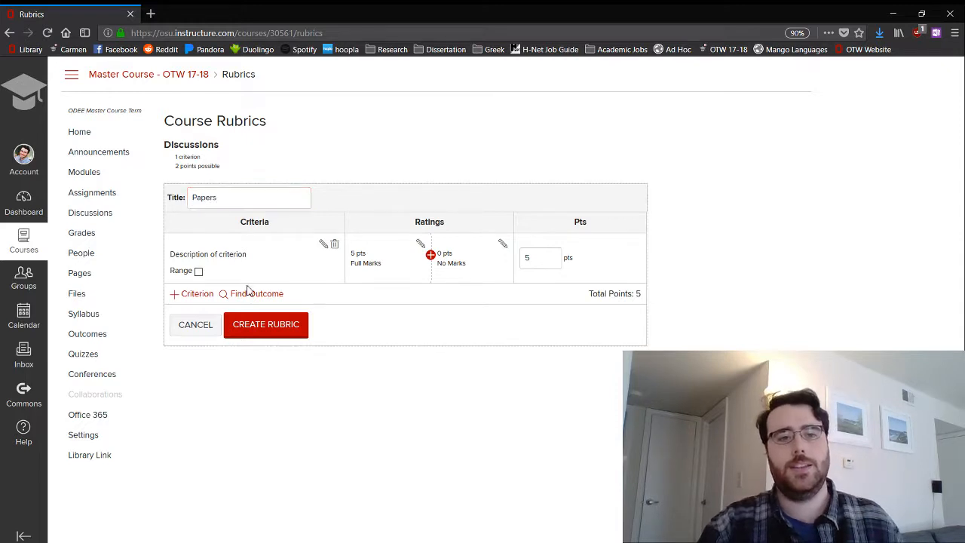
- Import the Organization and Professionalism outcomes from the Paper outcome group as criteria
left_click(257, 292)
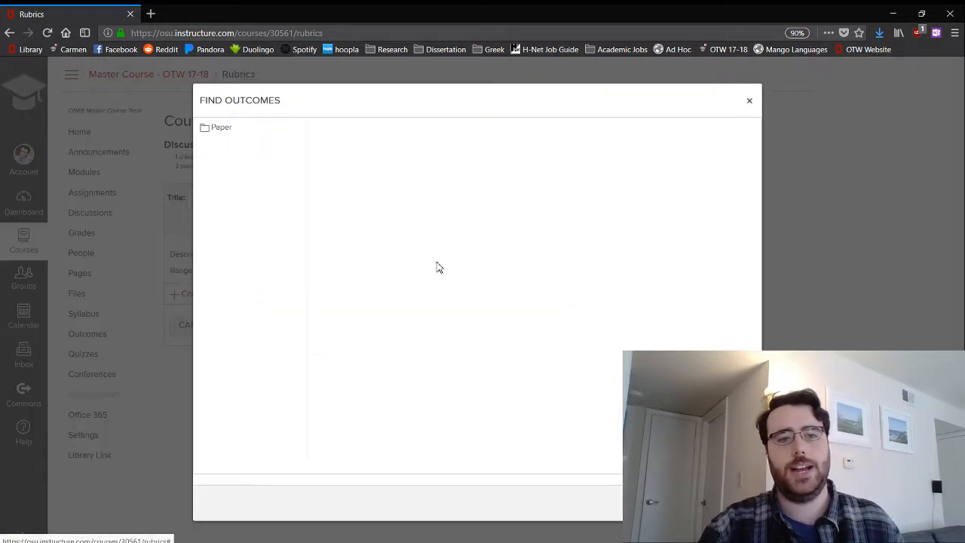
left_click(221, 126)
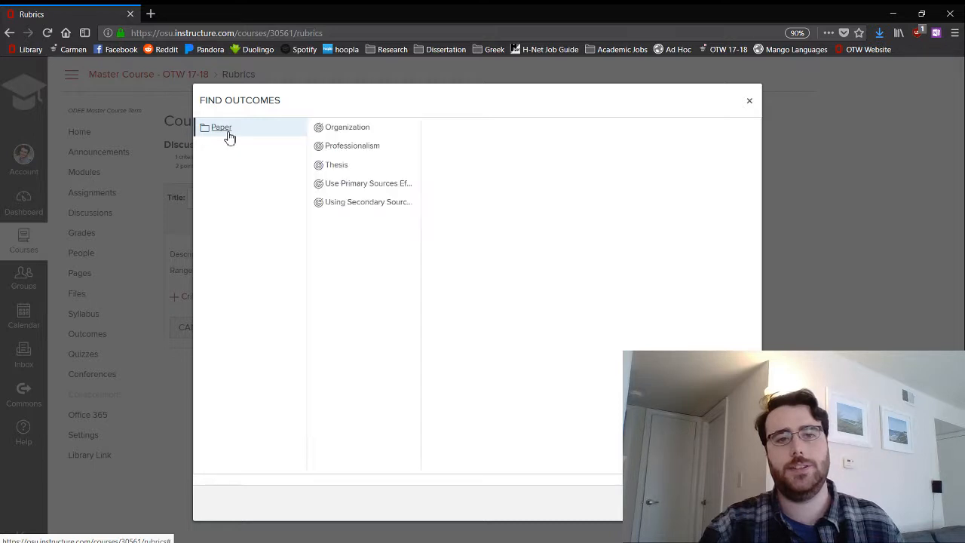
left_click(347, 126)
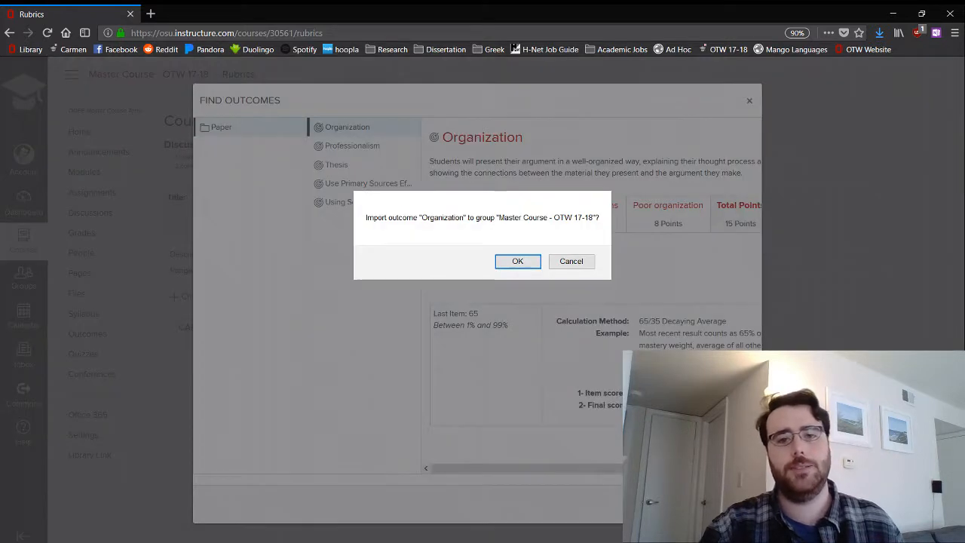
left_click(517, 261)
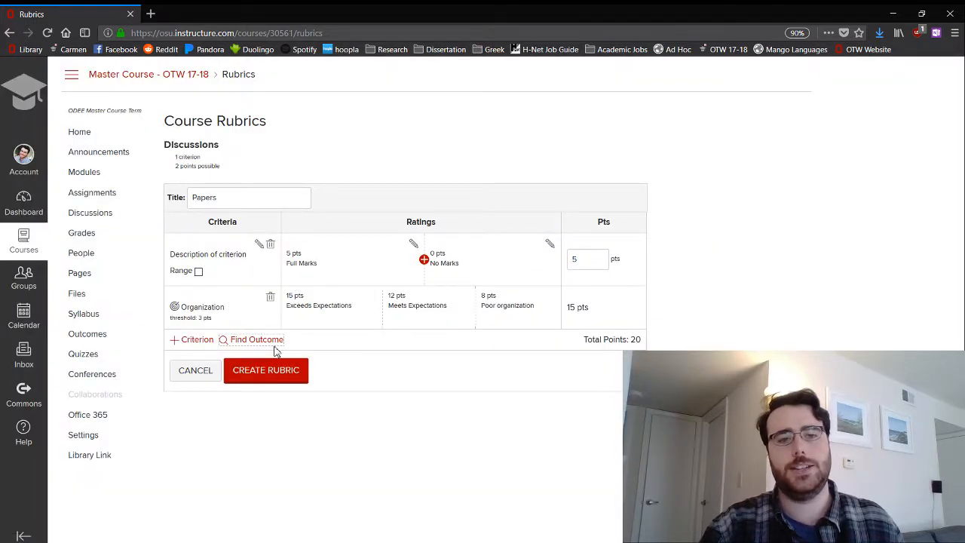
left_click(256, 340)
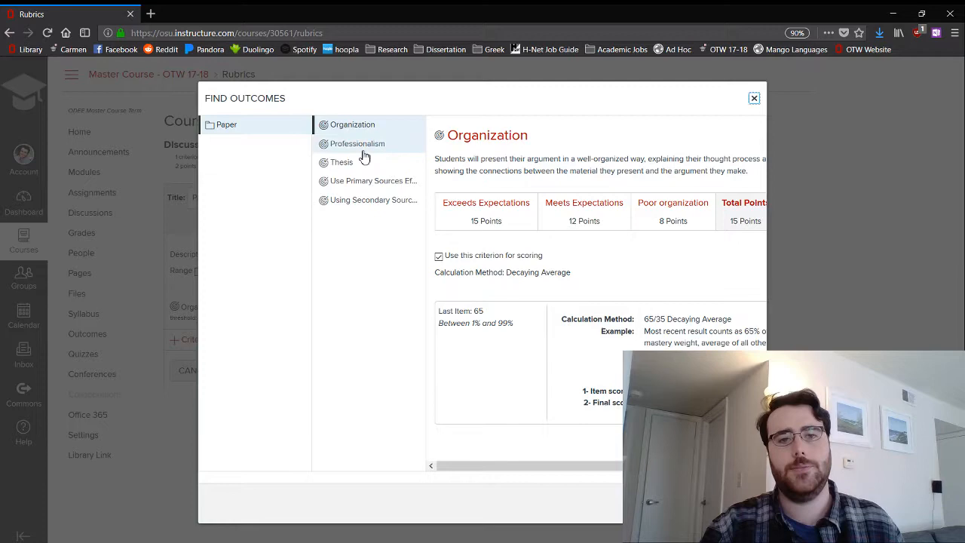
left_click(357, 143)
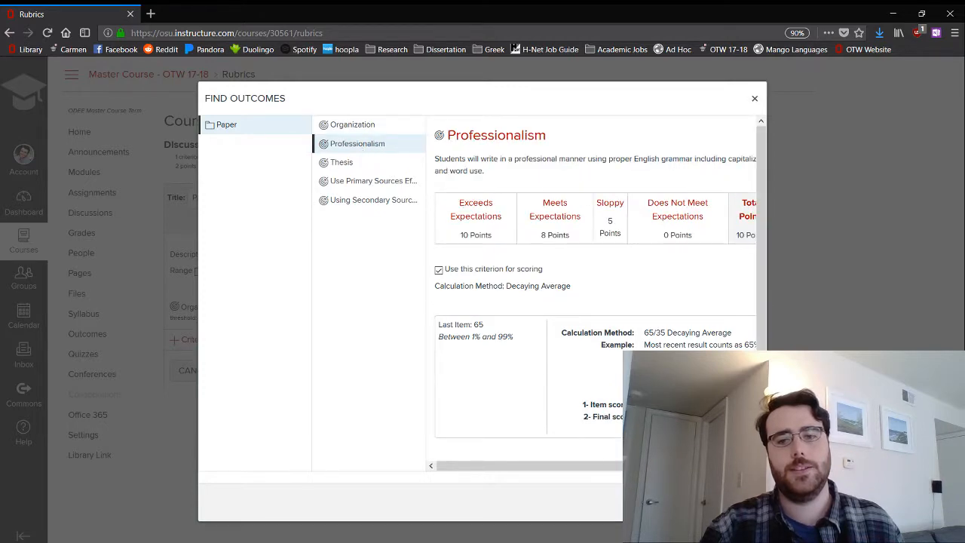
left_click(755, 98)
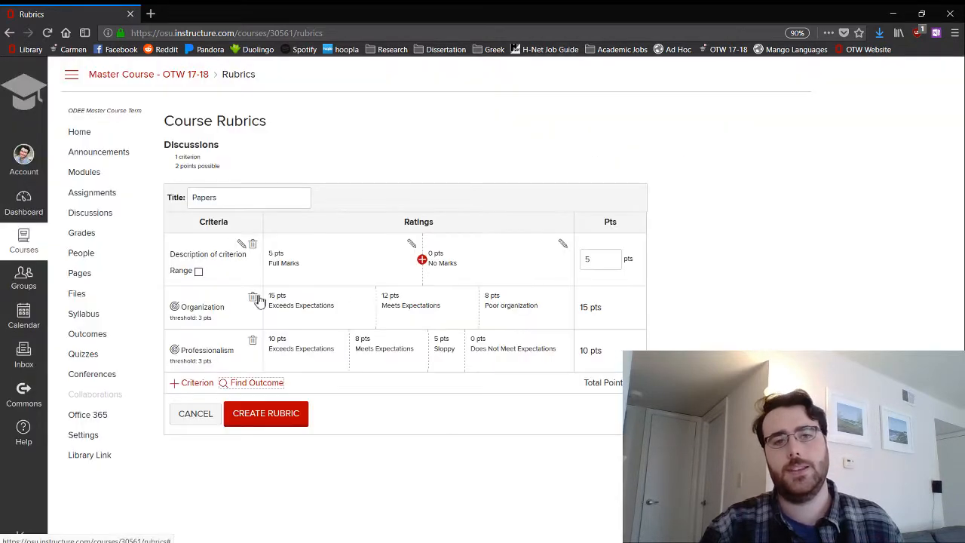
mouse_move(285, 362)
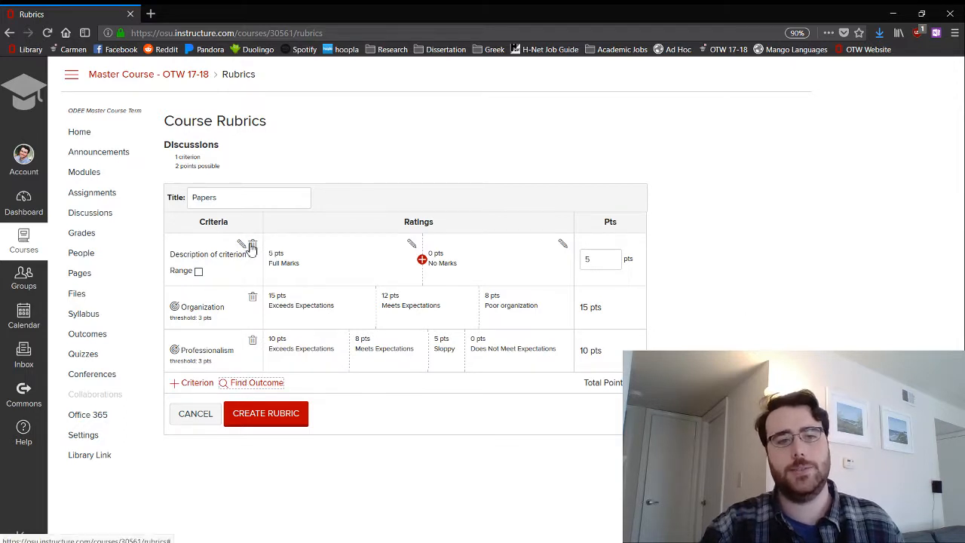
- Remove the placeholder criterion, import the Thesis outcome, and save the Papers rubric
left_click(253, 244)
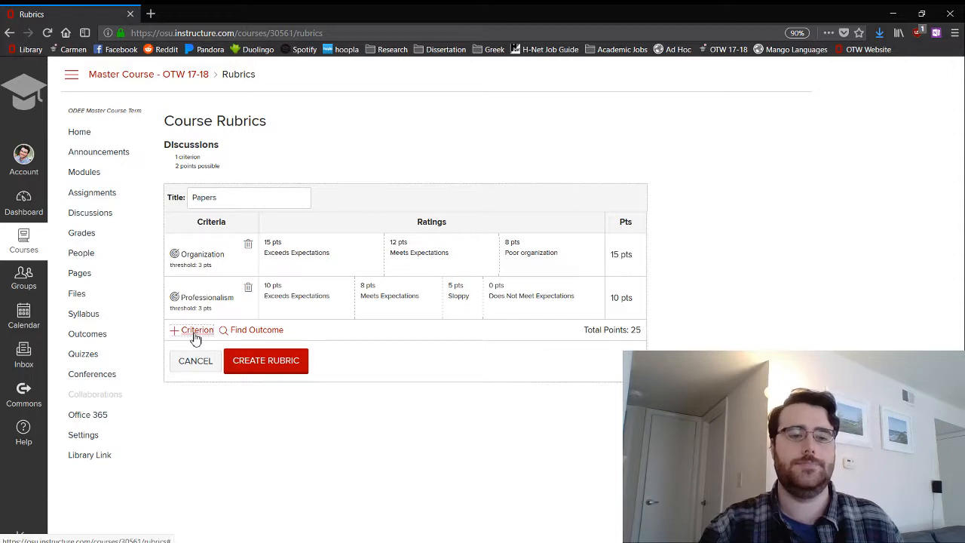
left_click(196, 329)
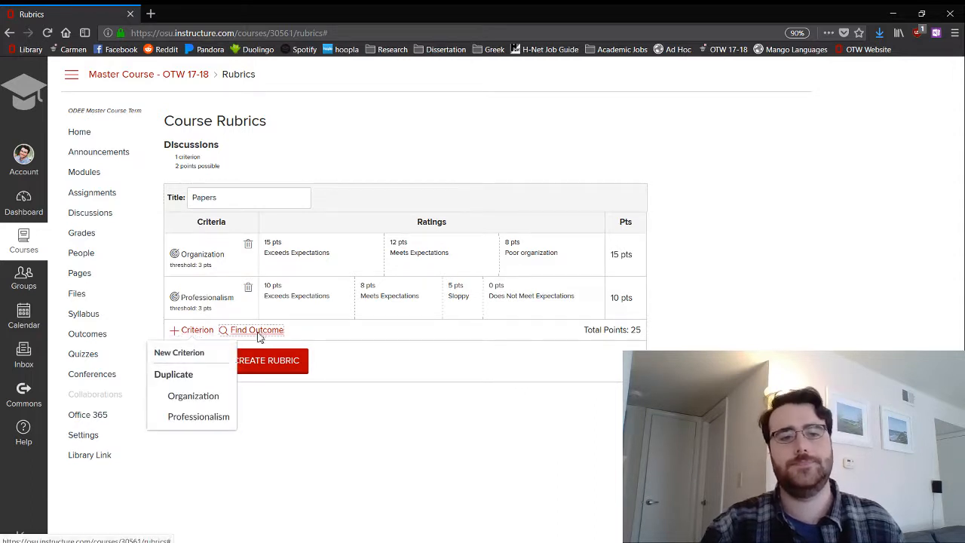
left_click(257, 329)
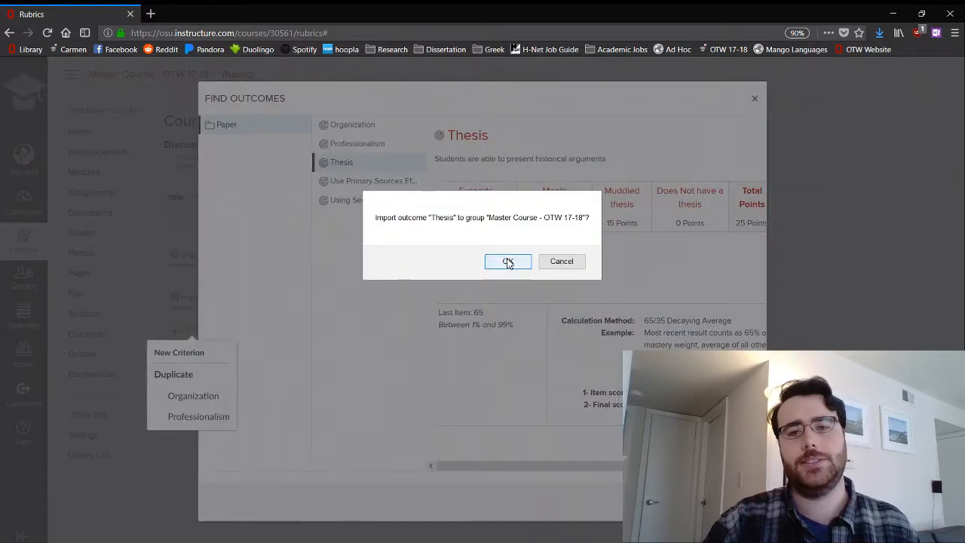
left_click(507, 261)
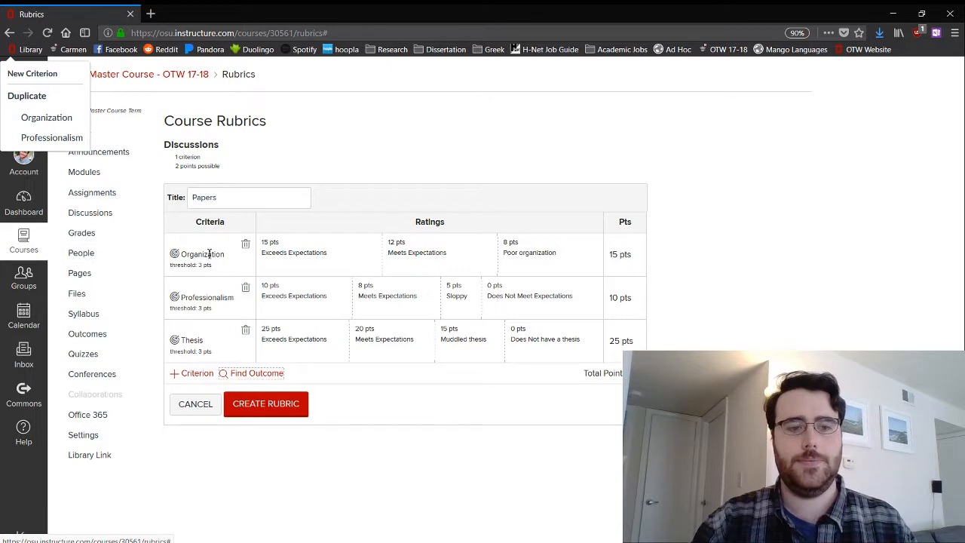
left_click(265, 404)
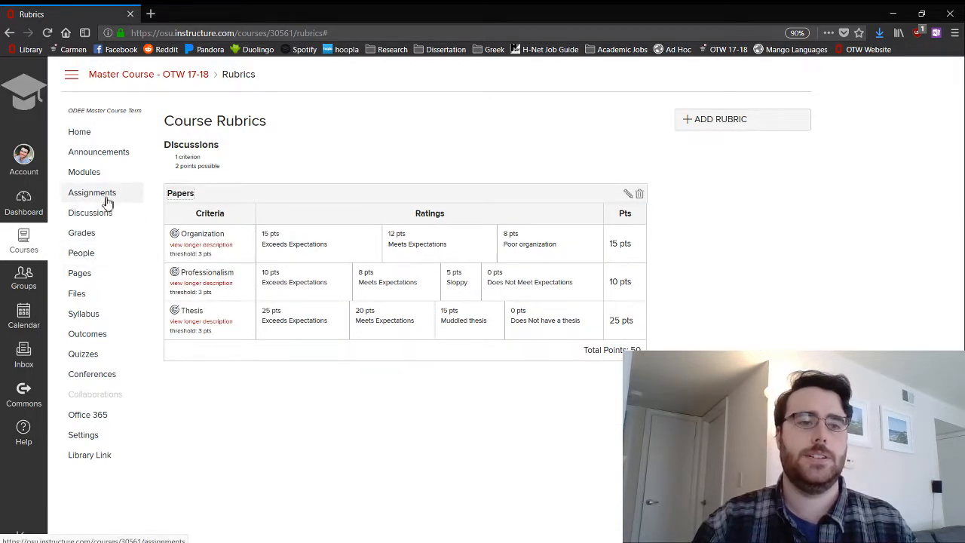
- Add a rubric to the Paper assignment from the course Assignments page
left_click(92, 193)
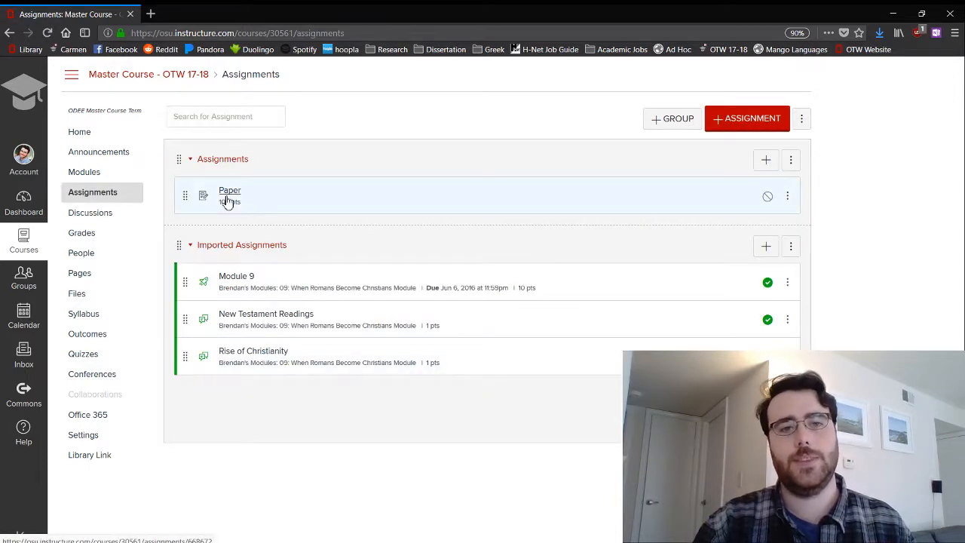
left_click(229, 190)
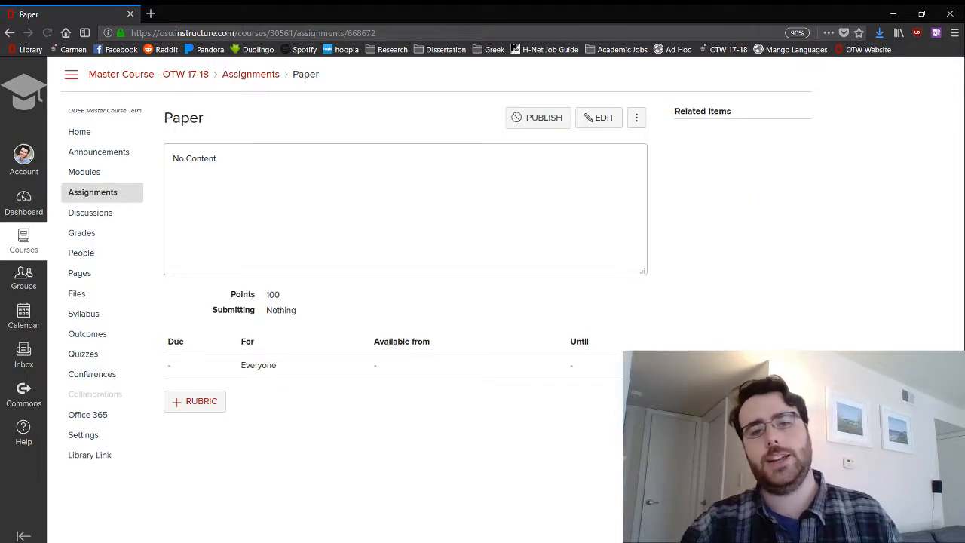
left_click(194, 401)
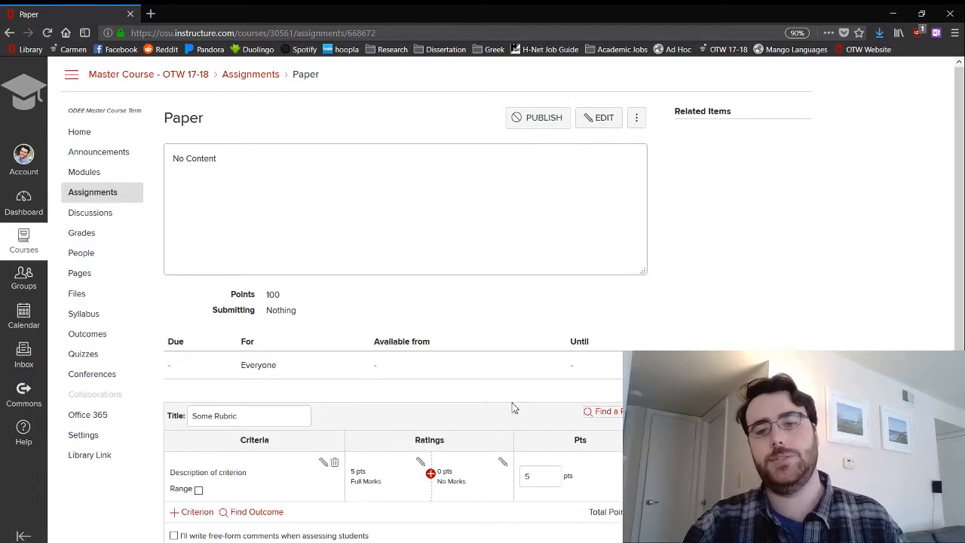
scroll("down", 3)
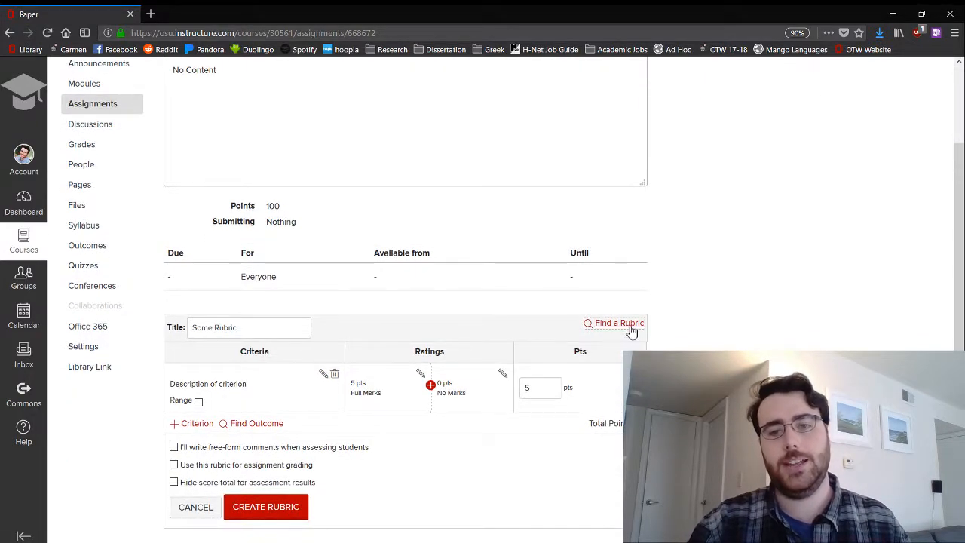
- Find the Papers rubric under Master Course - OTW 17-18 and preview it
left_click(618, 323)
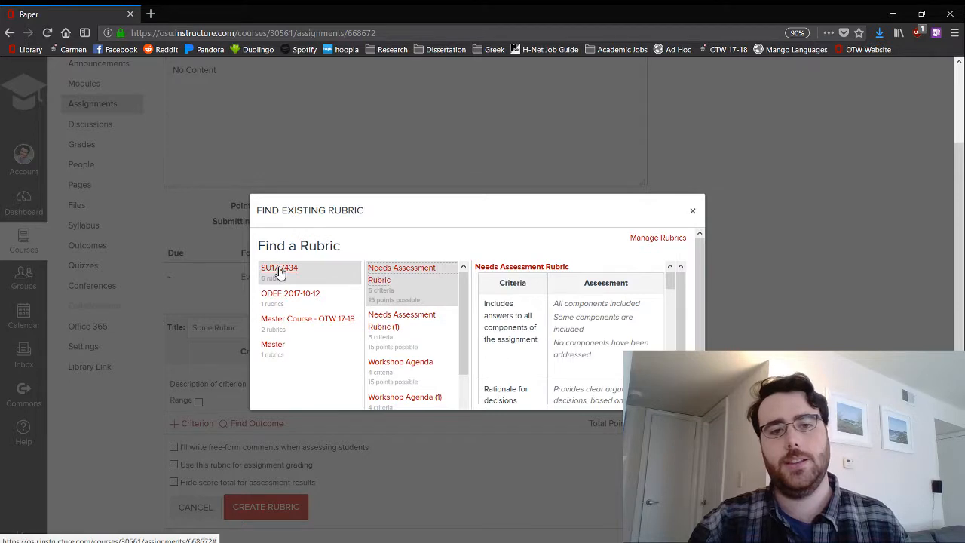
left_click(308, 318)
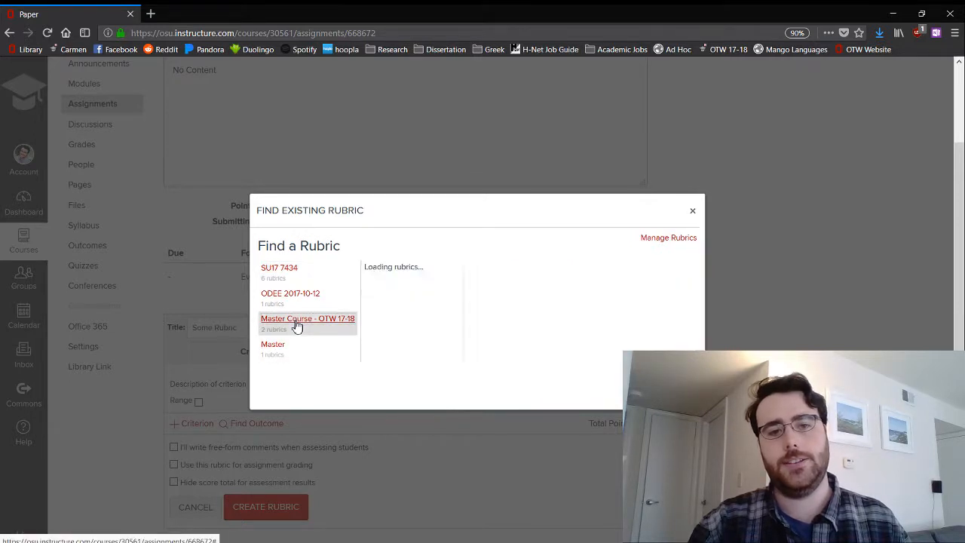
left_click(307, 318)
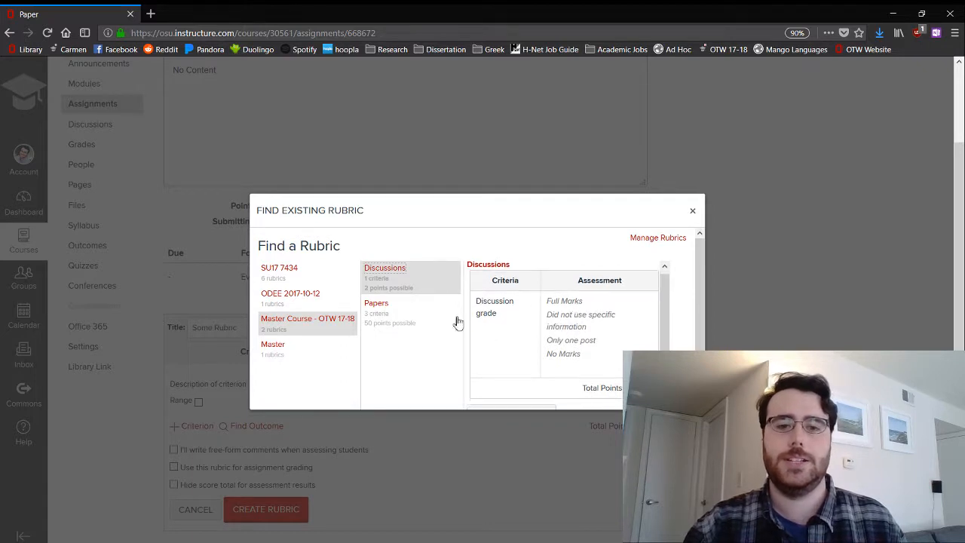
left_click(377, 302)
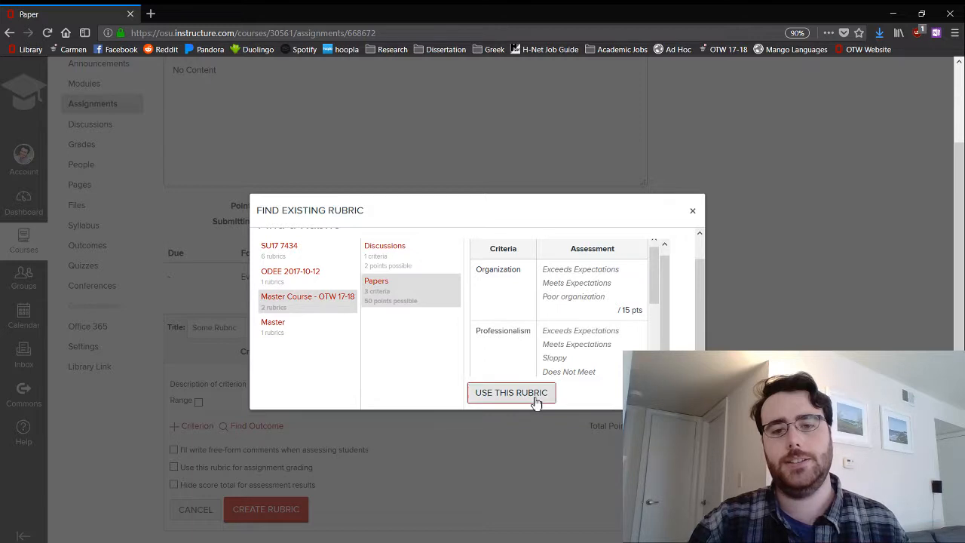
- Use the Papers rubric on the assignment with free-form comments enabled
left_click(512, 392)
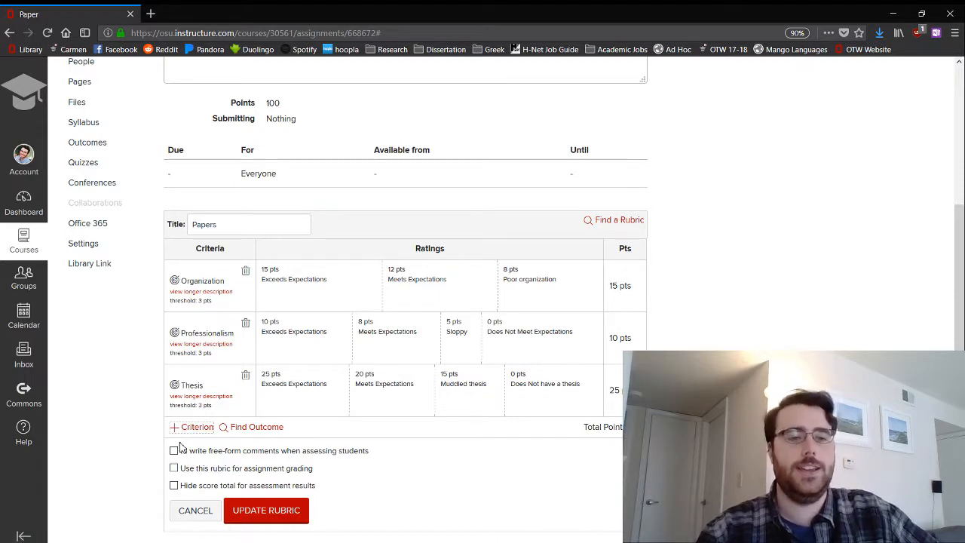
left_click(173, 450)
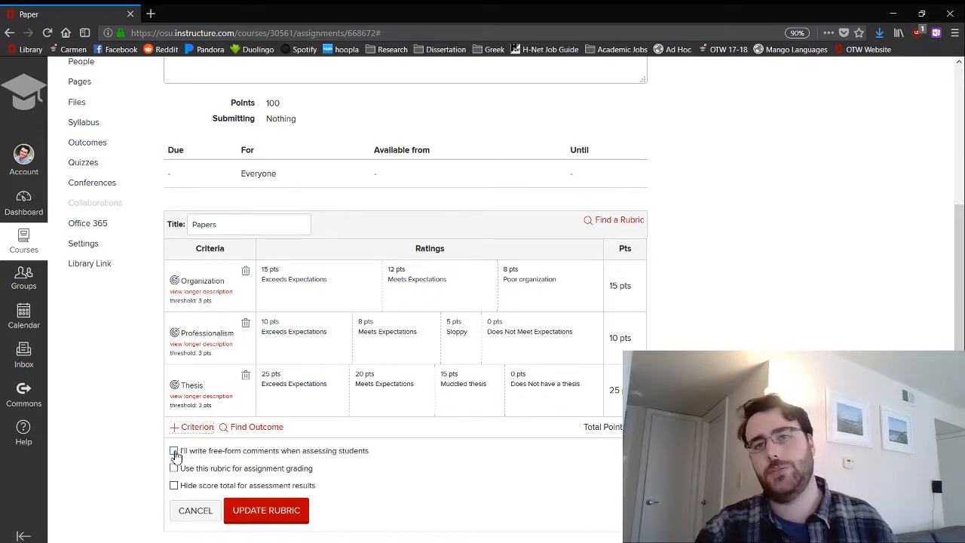